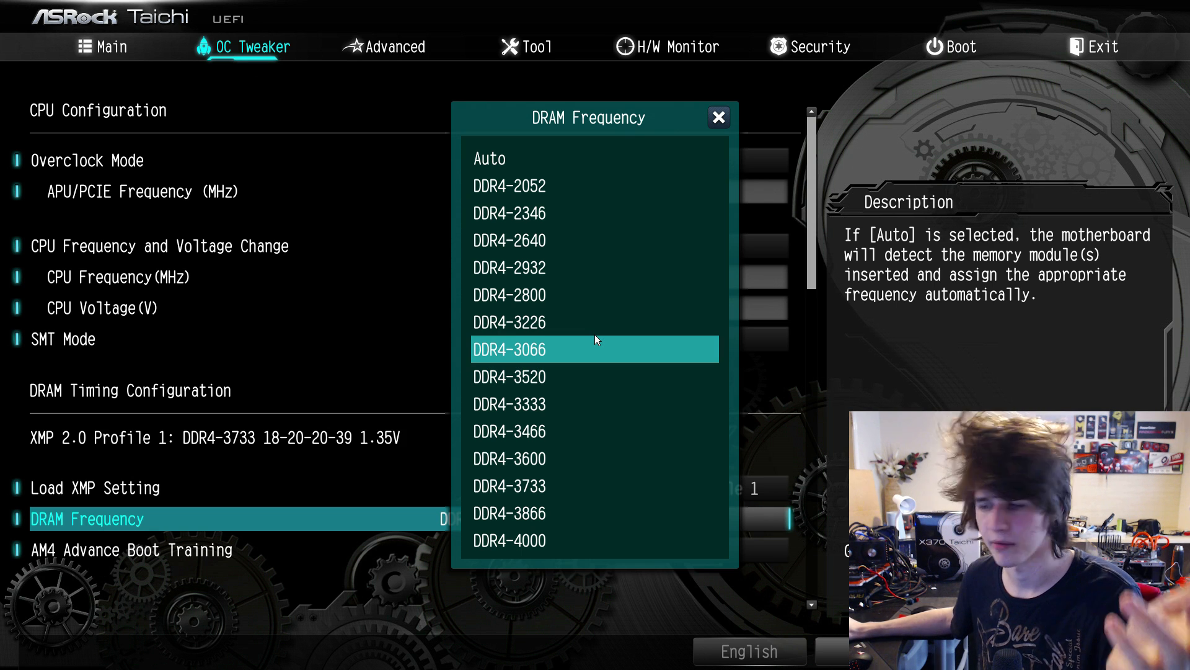
# - Set DRAM Frequency to DDR4-3520 in OC Tweaker
pyautogui.click(509, 376)
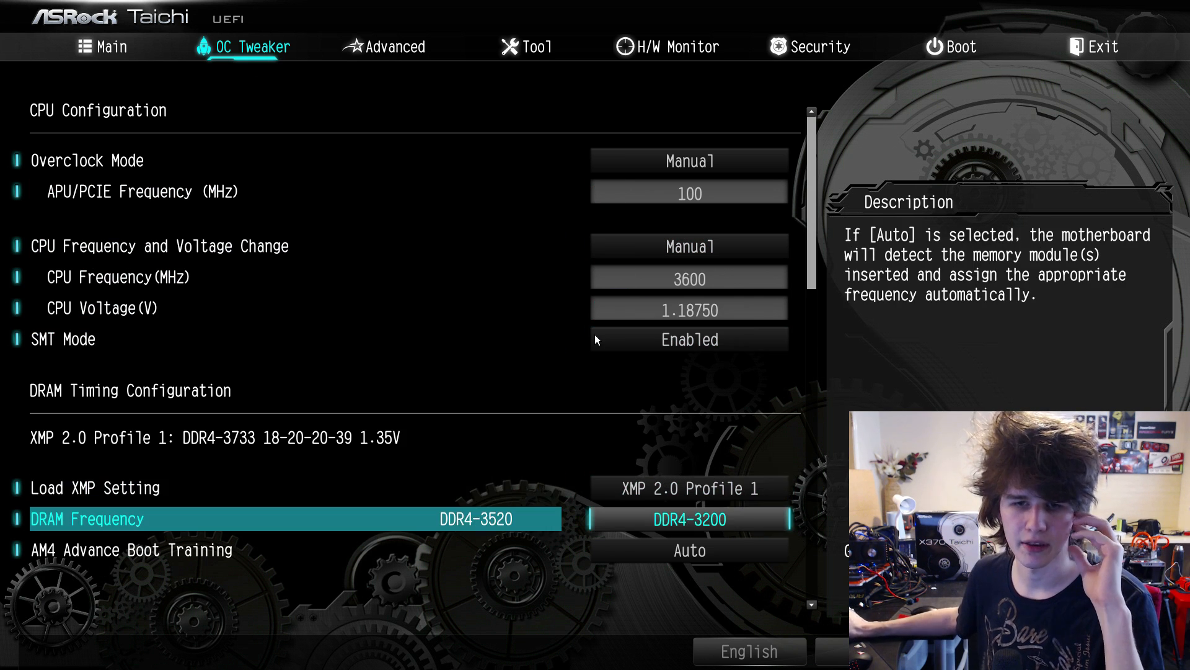
pyautogui.click(690, 518)
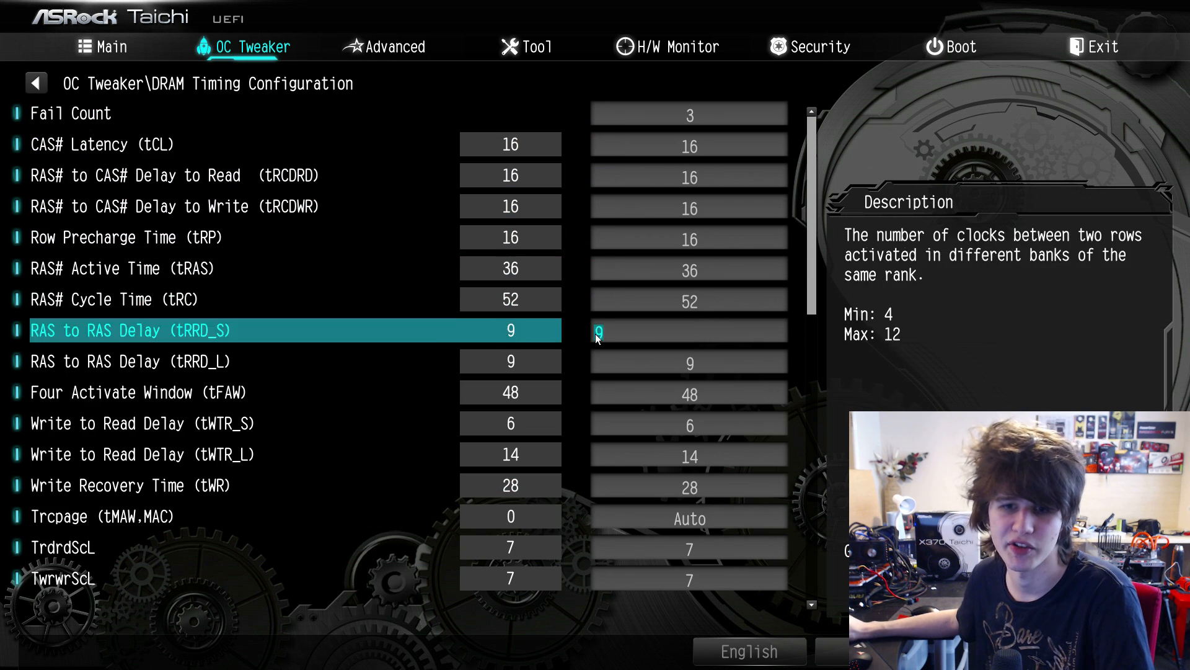
# - Enter sub-timings tRFC 653/486/299, tCWL 18, Trdwr 18 and tCKE 8
pyautogui.scroll(-3)
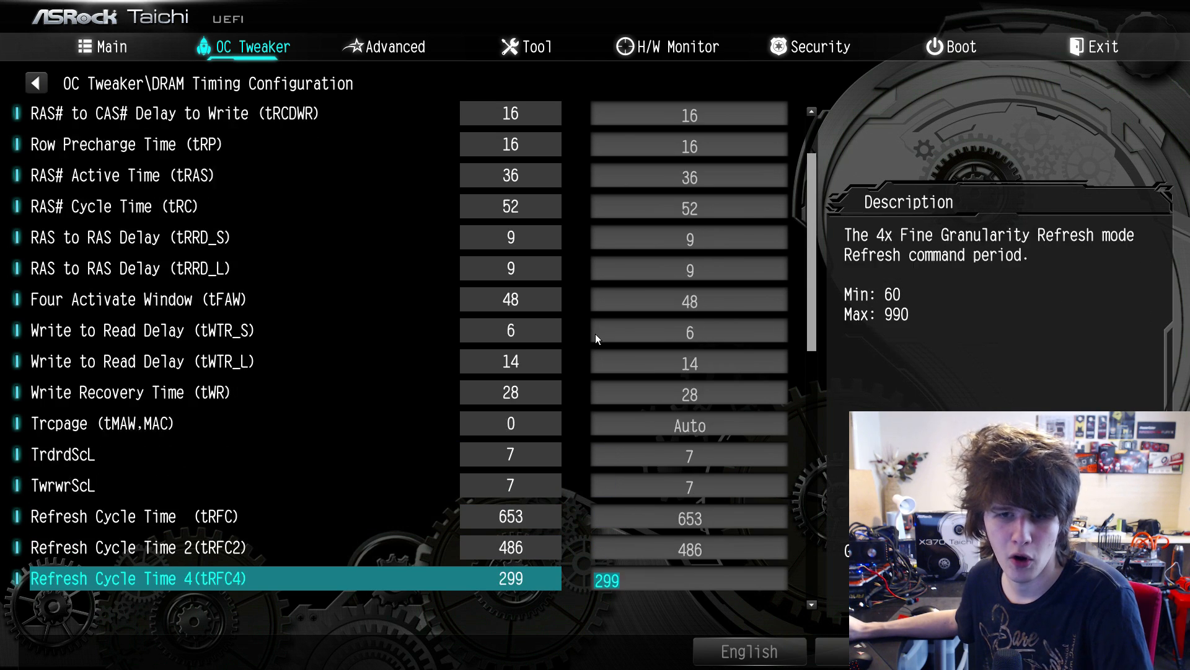
pyautogui.scroll(-3)
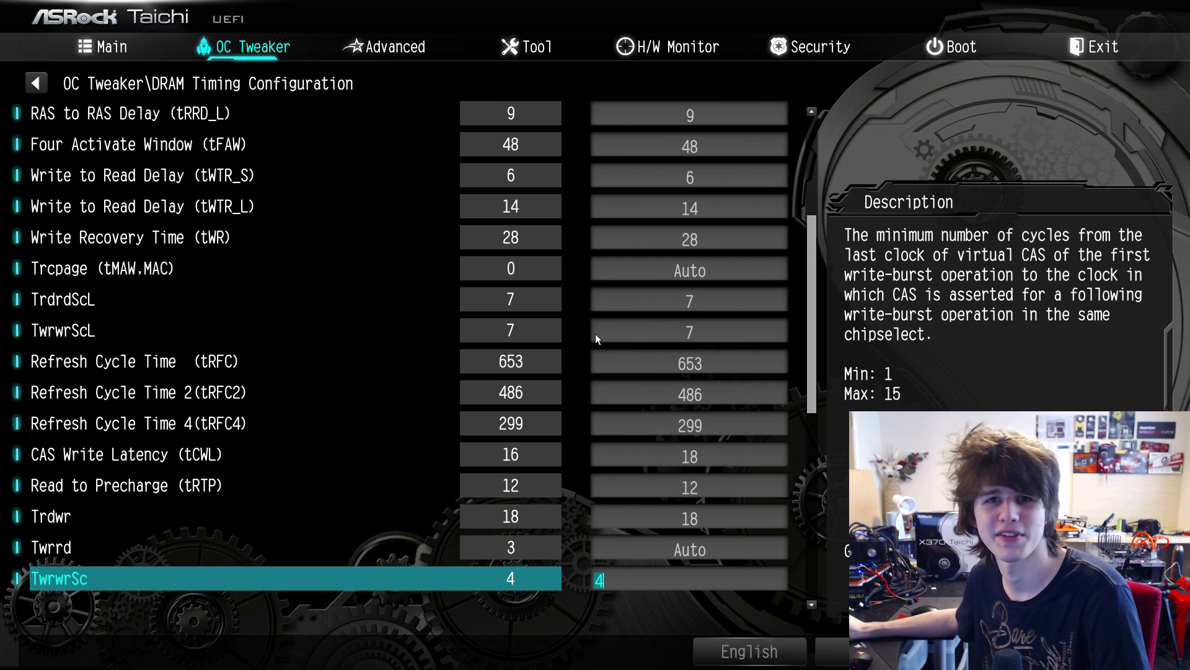
pyautogui.scroll(-3)
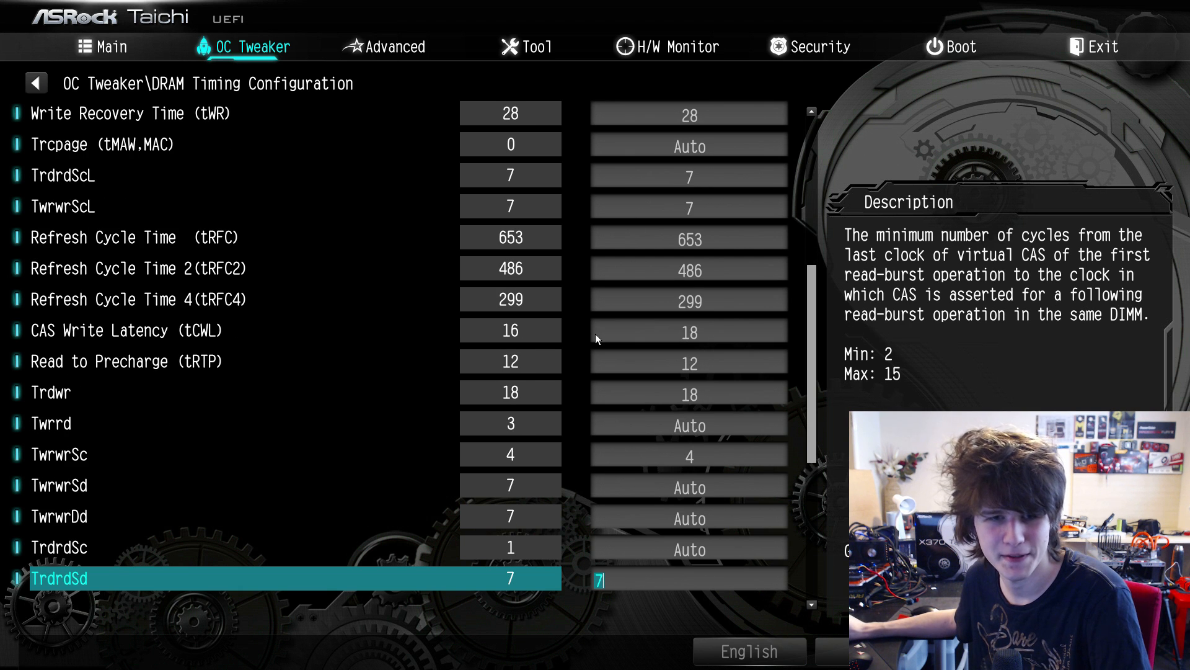
pyautogui.press('up')
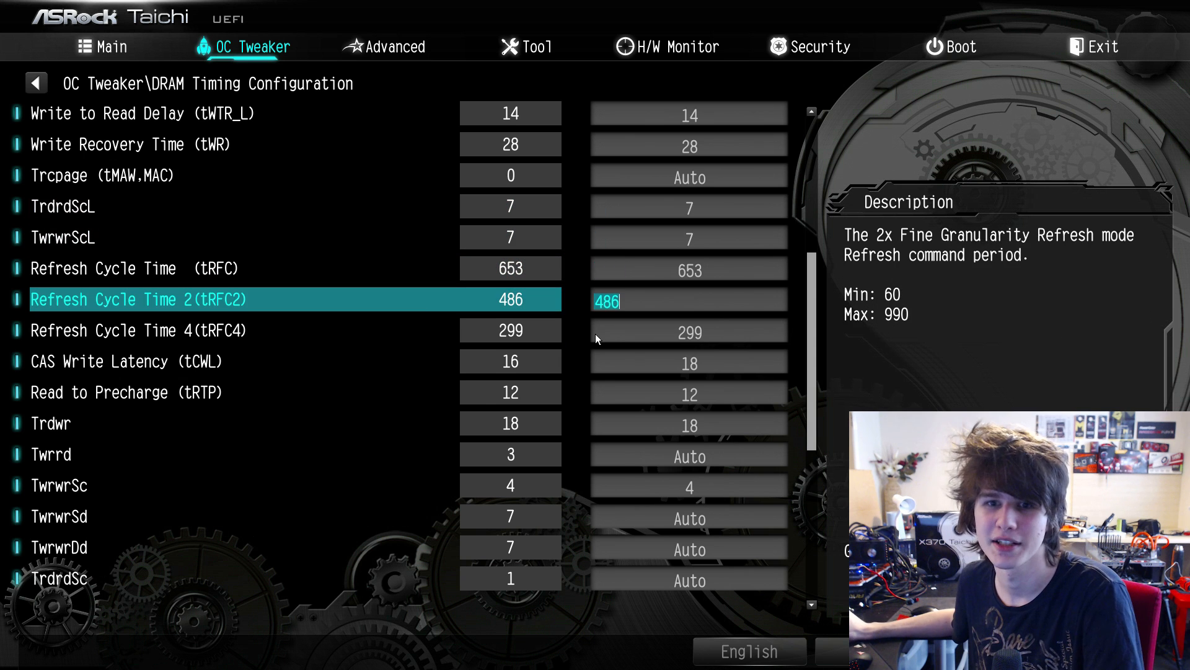
pyautogui.press('down')
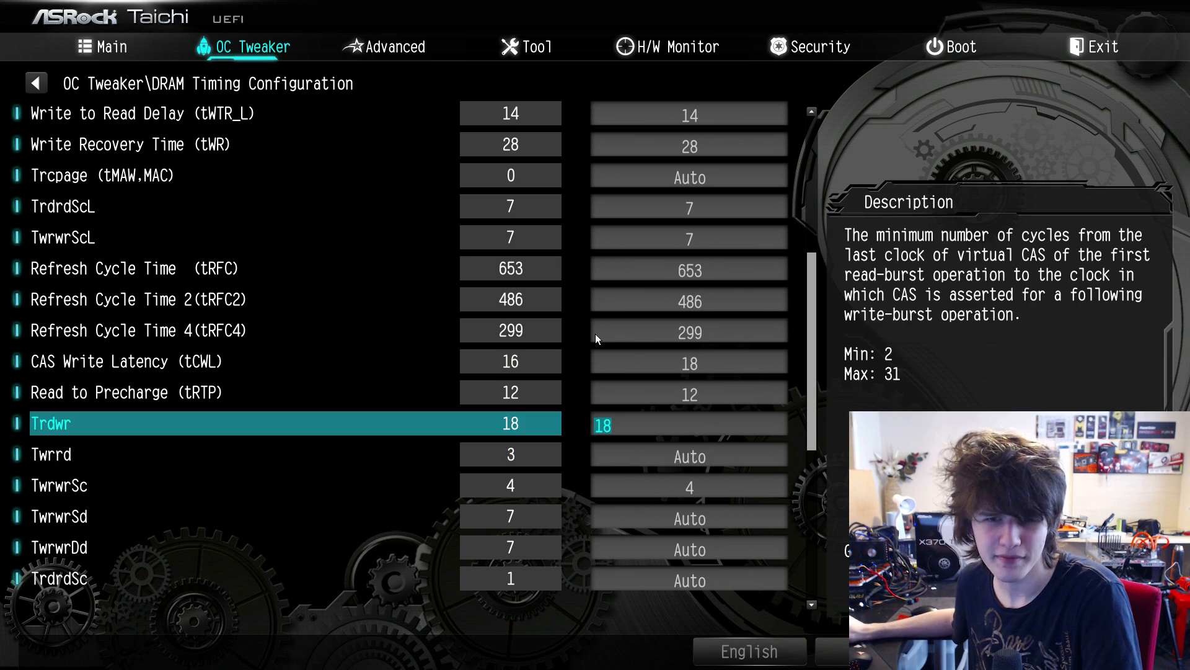
pyautogui.scroll(-3)
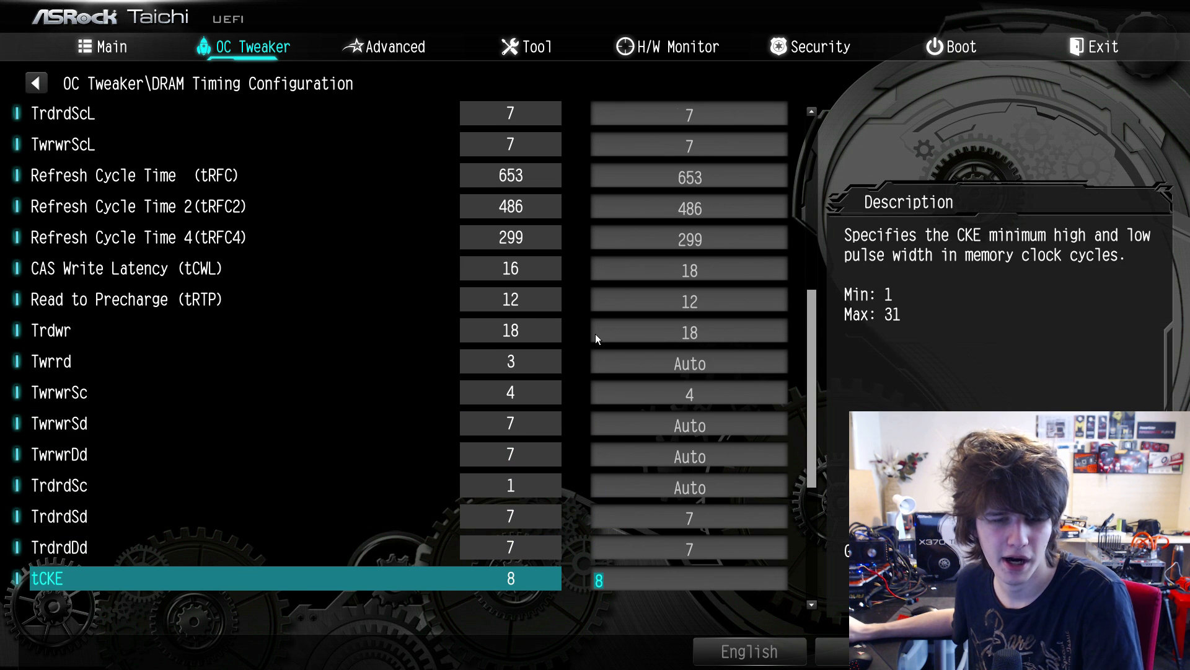
pyautogui.scroll(-3)
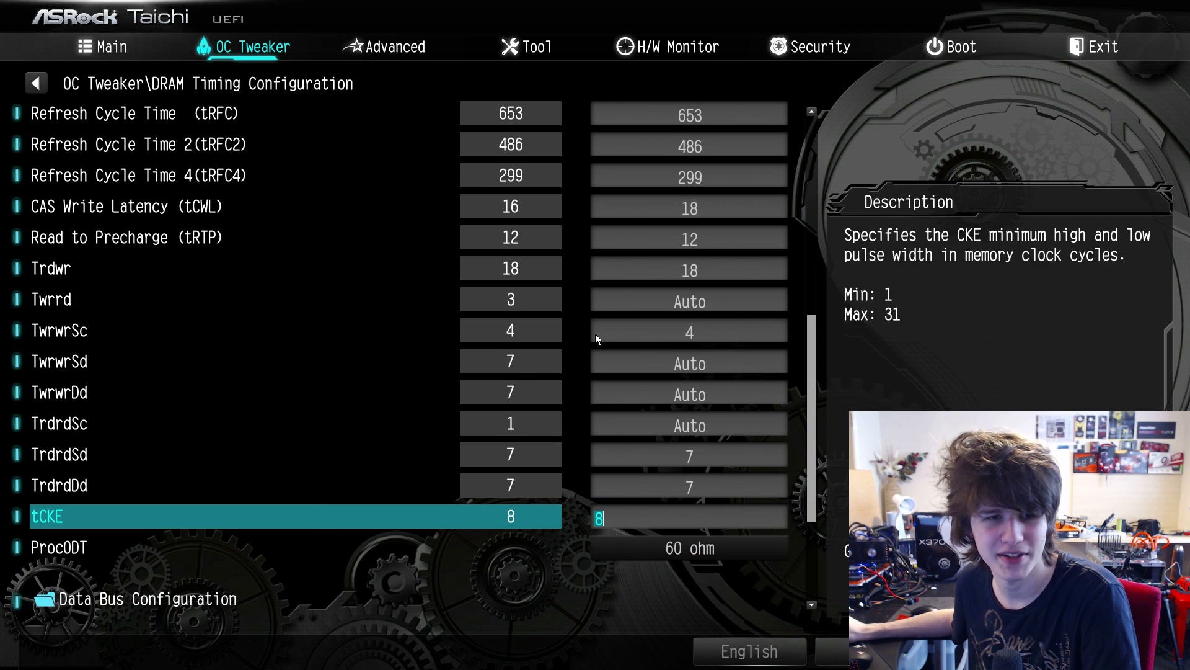
pyautogui.press('Up')
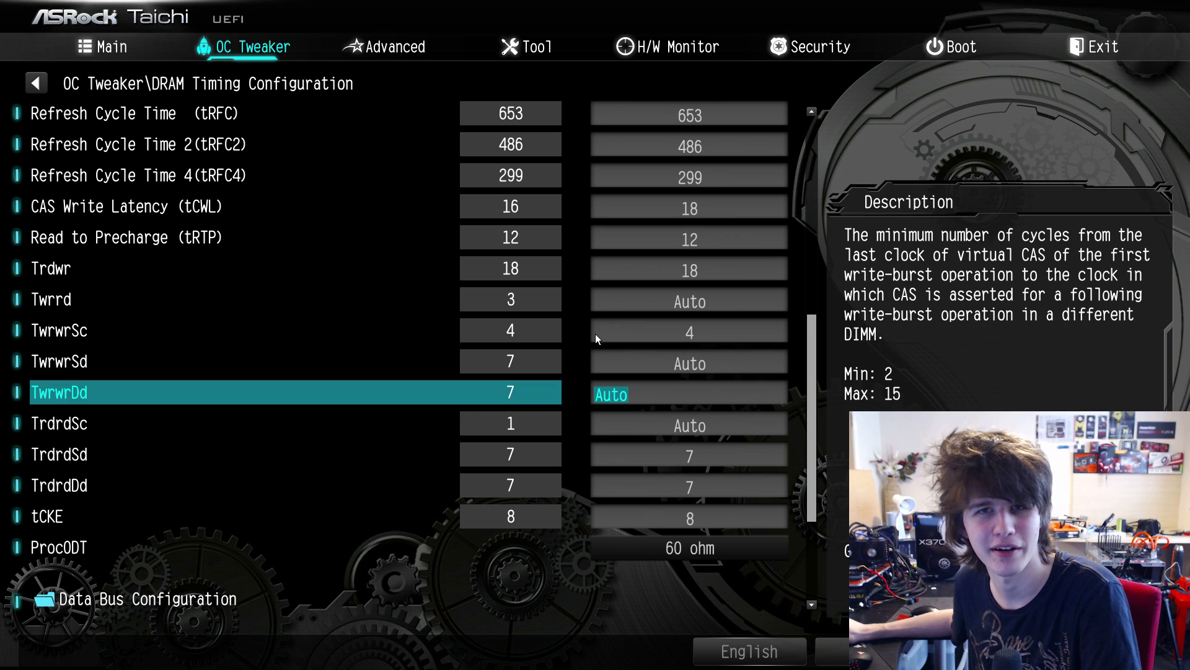
pyautogui.press('down')
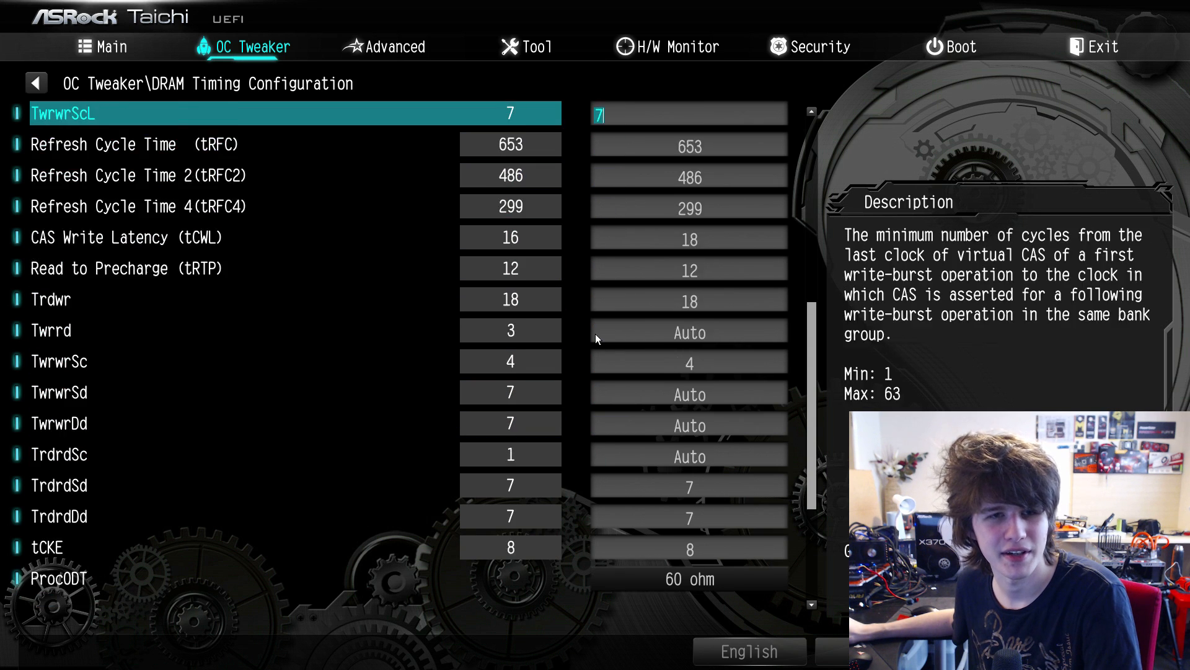
# - Enter primaries 16-16-16-36 with tRC 52, tRRD 9/9, tFAW 48, tWTR 6/14, ScL 7
pyautogui.scroll(3)
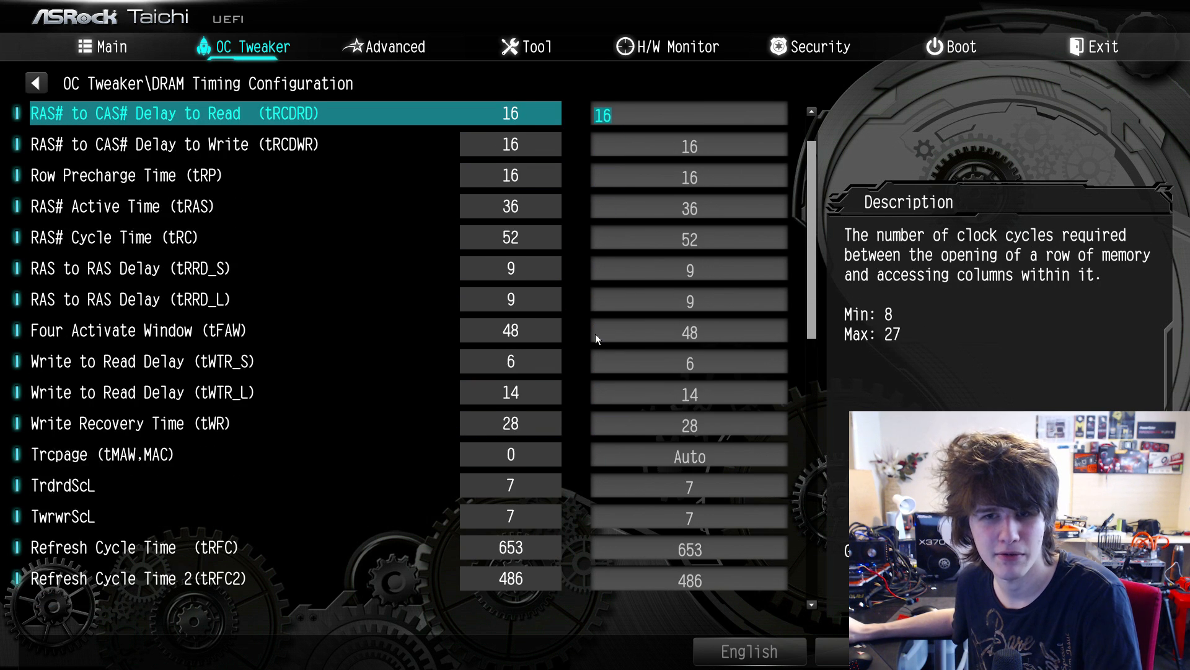
pyautogui.press('Down')
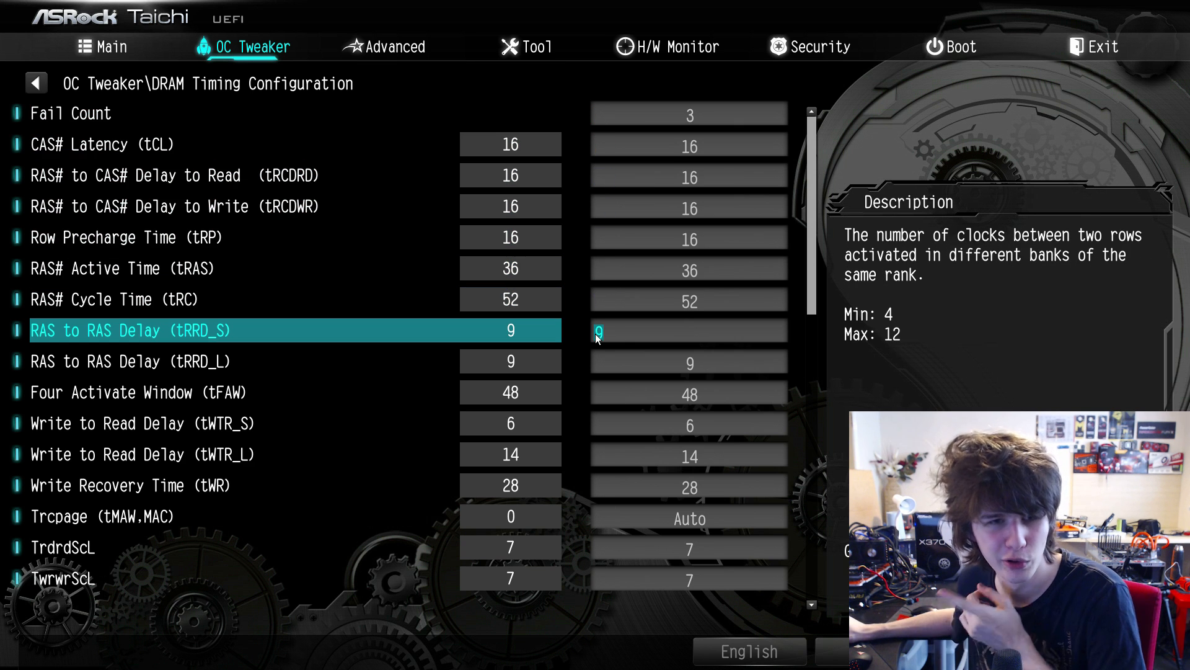
pyautogui.press('Down')
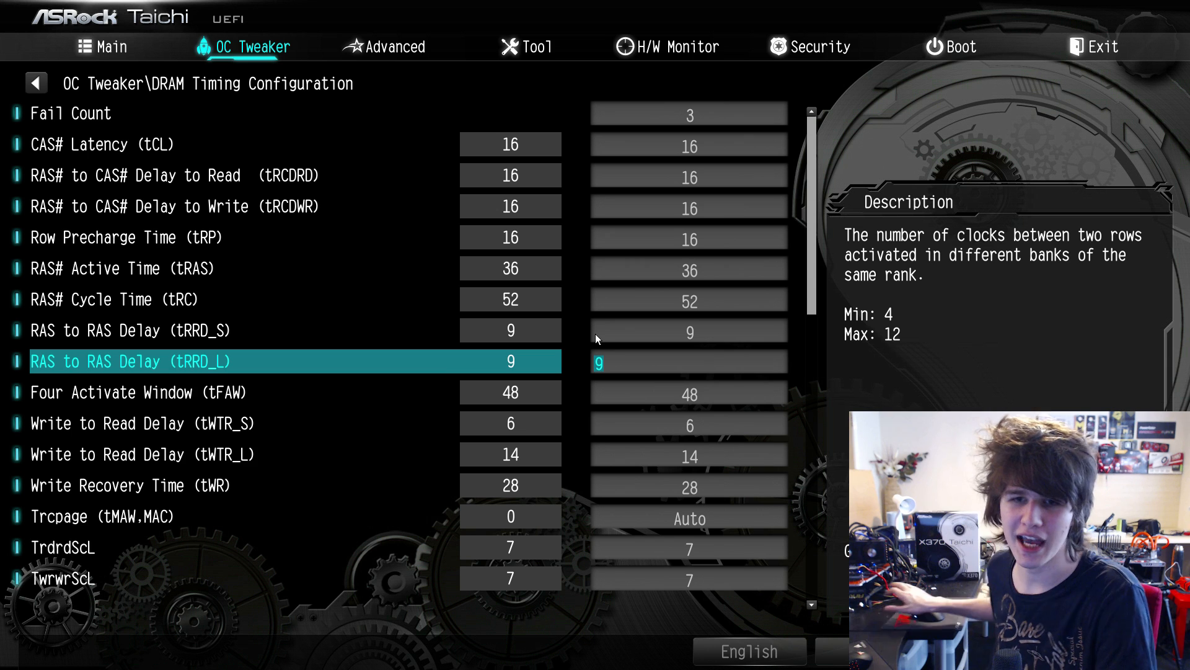
pyautogui.moveTo(883, 345)
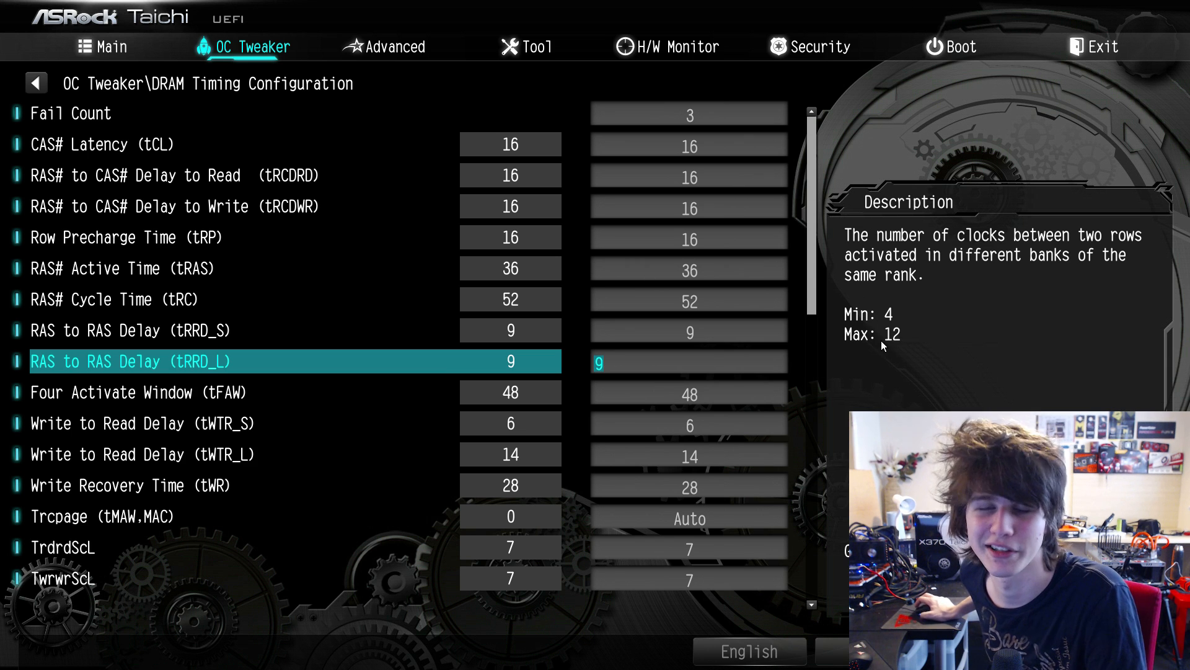
pyautogui.moveTo(910, 307)
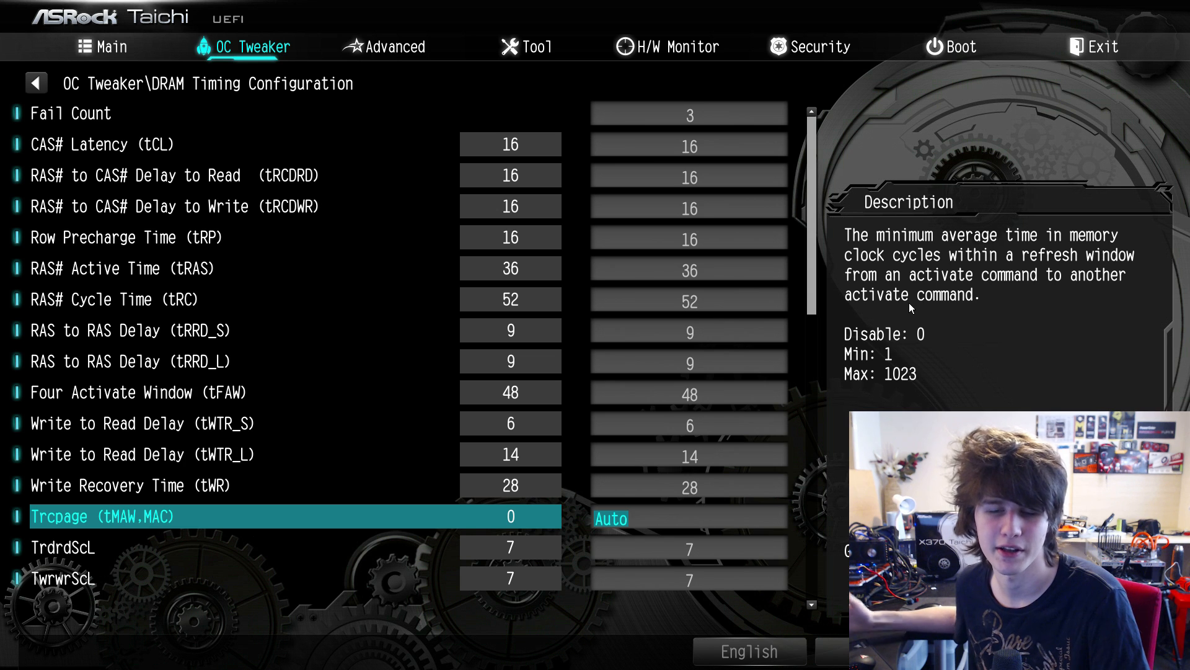
pyautogui.press('down')
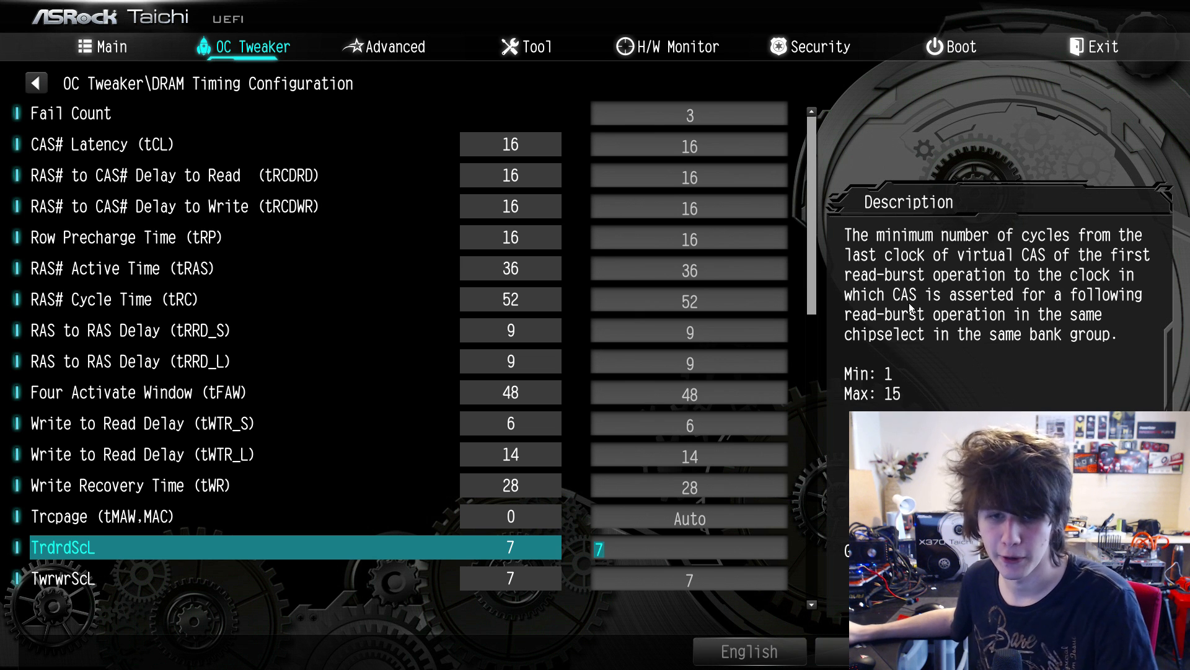
pyautogui.scroll(-3)
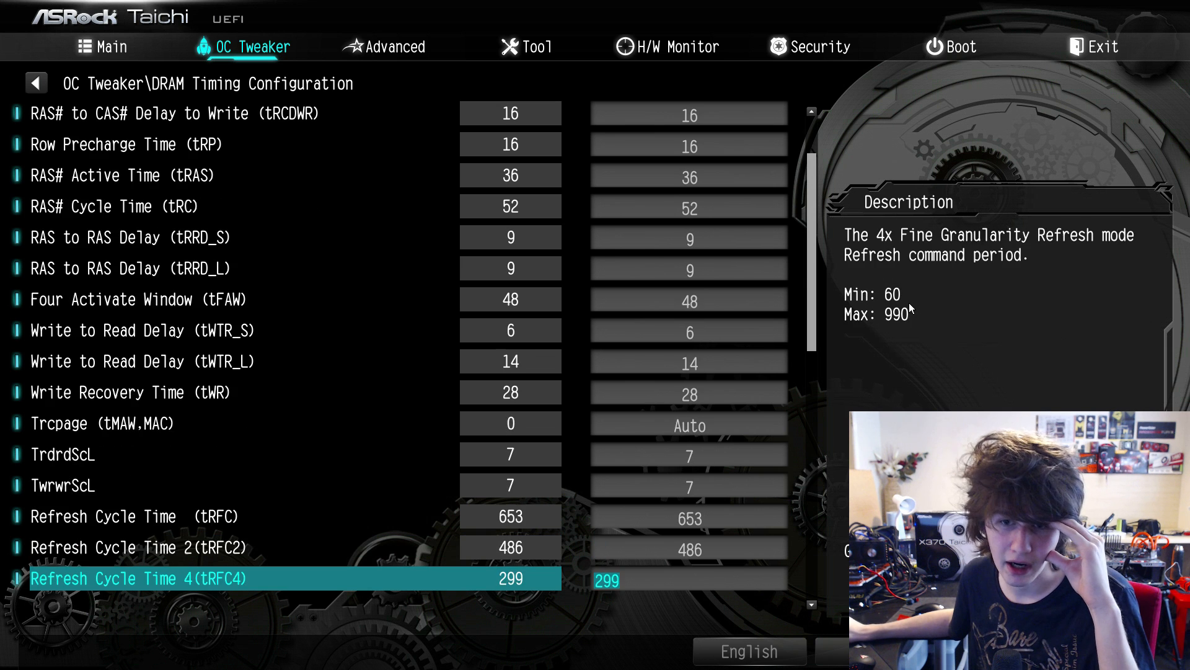
# - Enter tCWL 18, tRTP 12, Trdwr 18 and TwrwrSc 4, leaving Twrrd on Auto
pyautogui.scroll(-3)
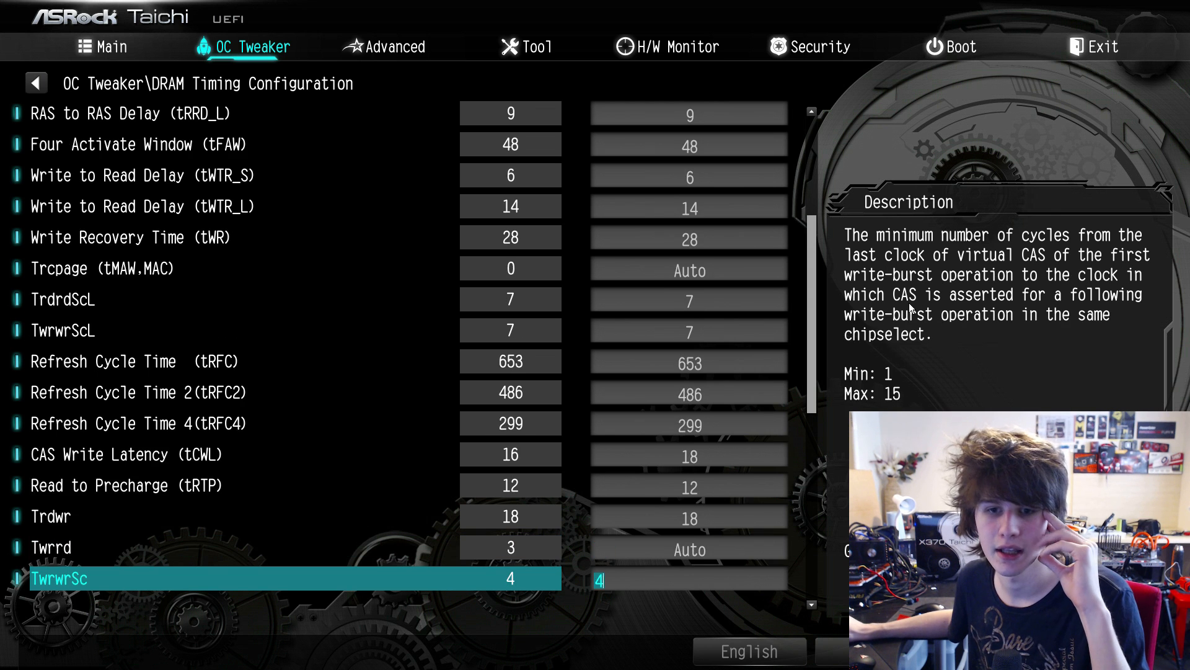
pyautogui.scroll(-3)
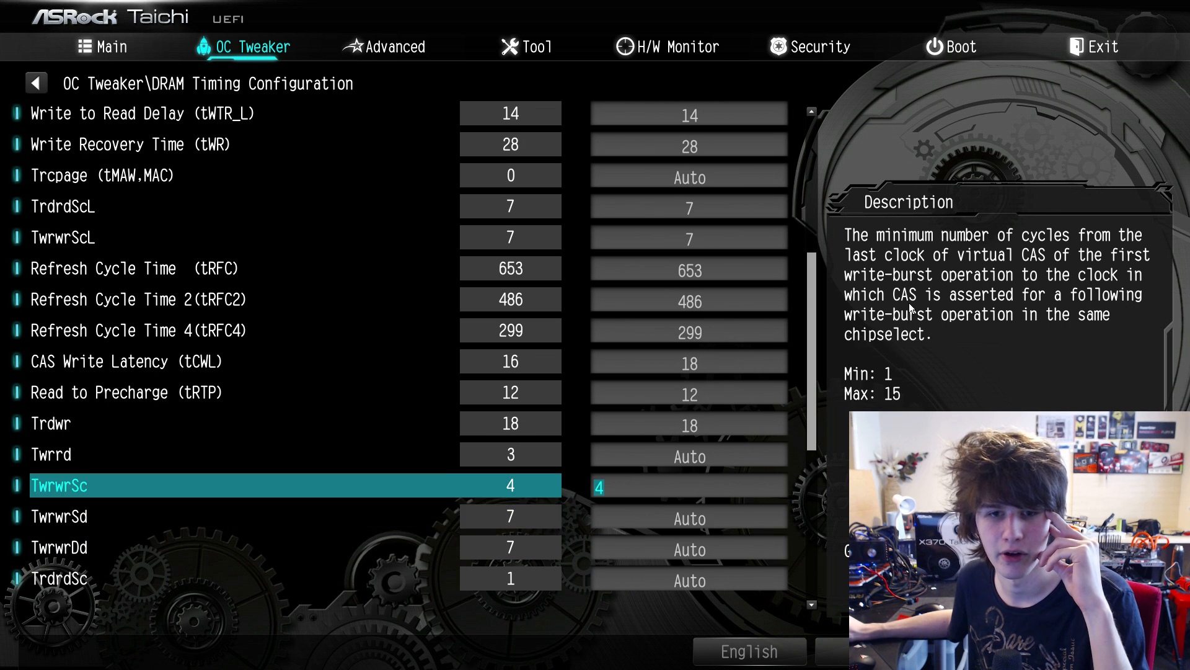
# - Set TrdrdSd and TrdrdDd to 7, keeping TwrwrSd, TwrwrDd and TrdrdSc on Auto
pyautogui.scroll(-3)
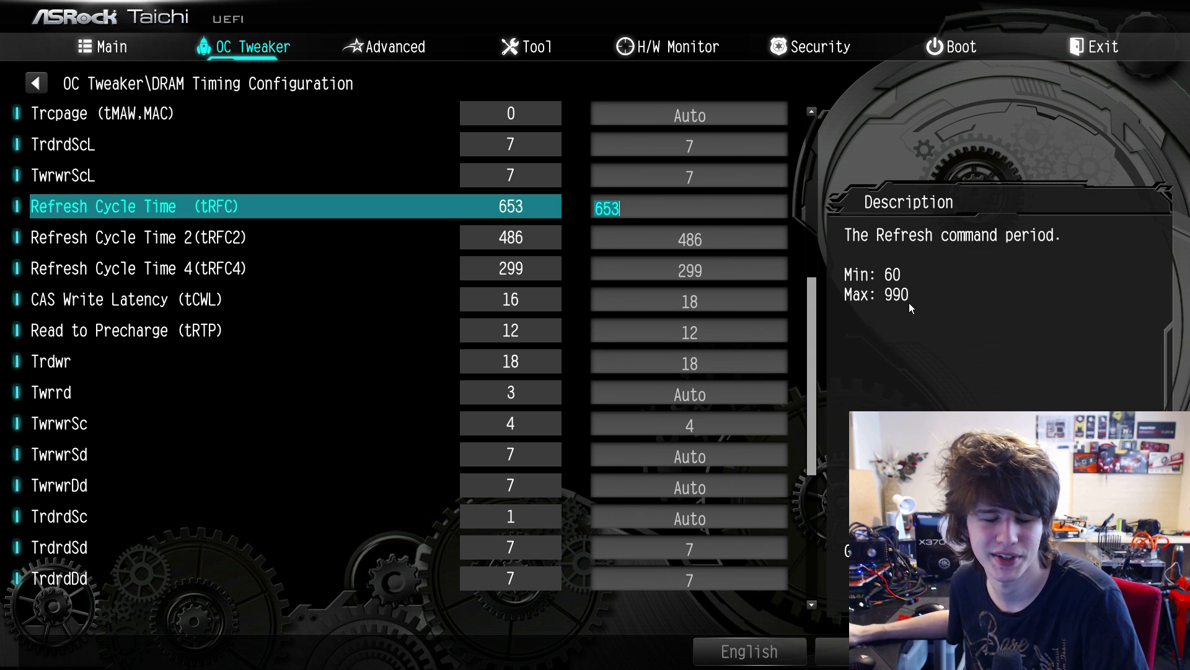
pyautogui.press('Down')
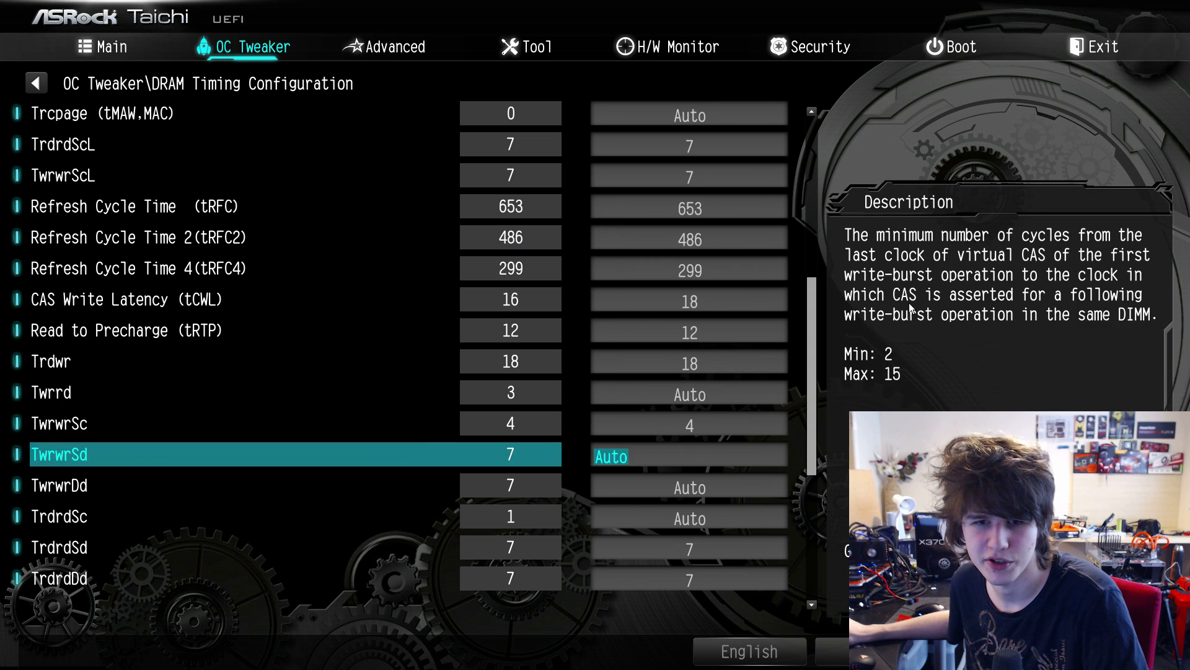
pyautogui.scroll(-3)
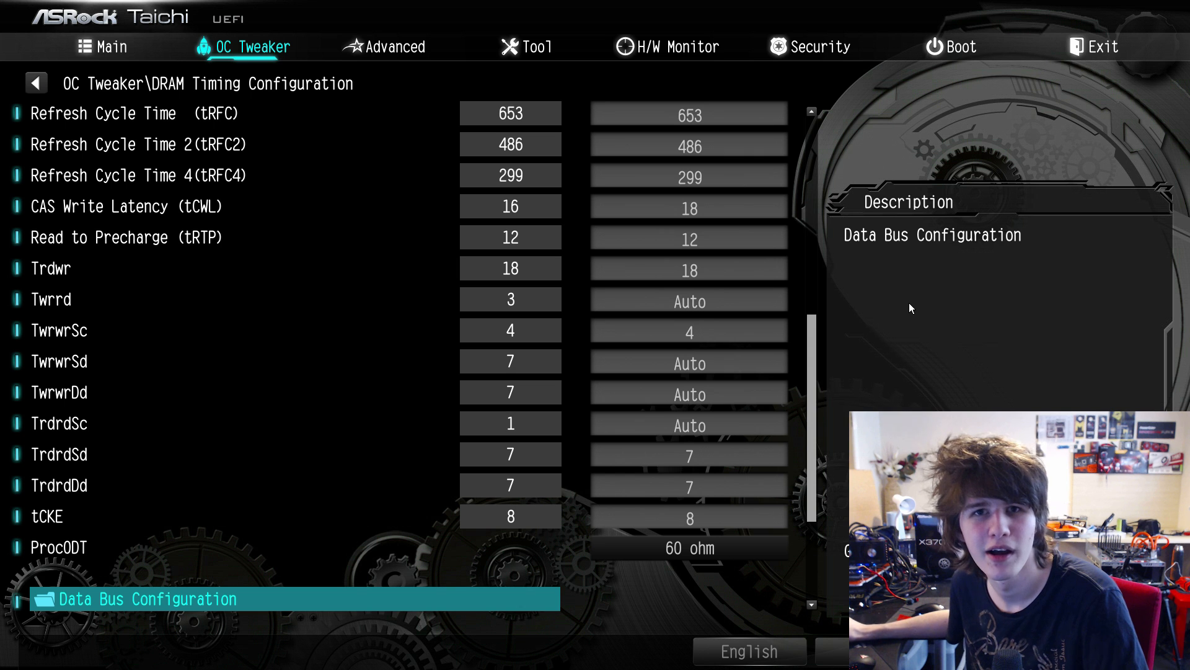
pyautogui.scroll(-3)
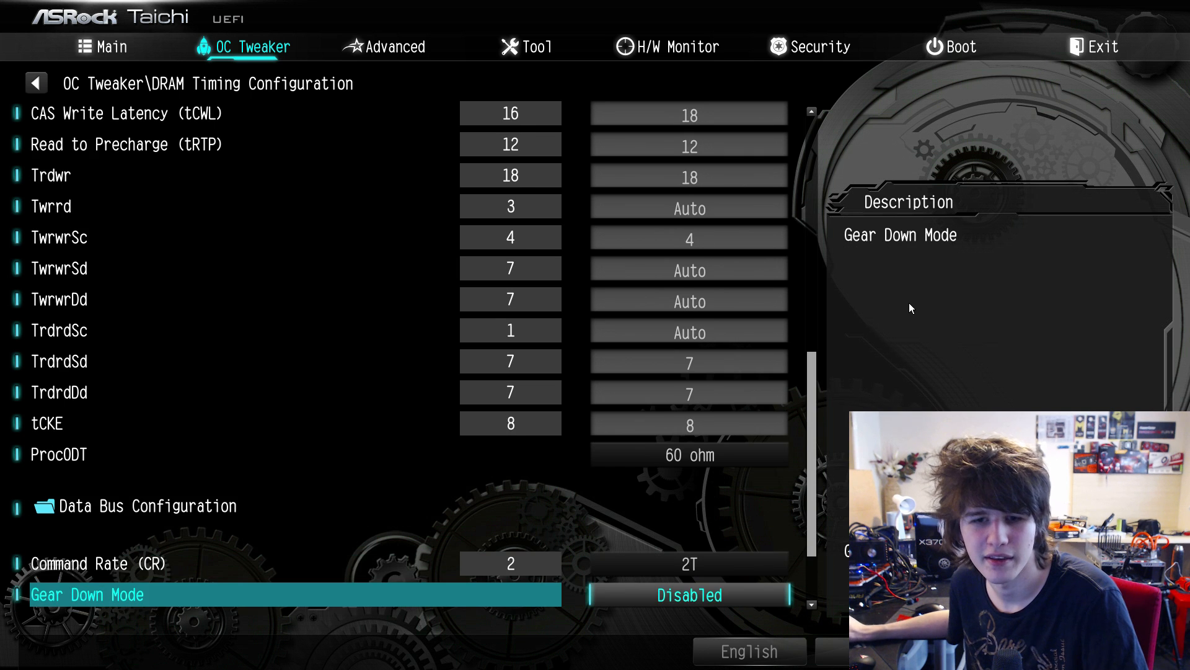
pyautogui.click(687, 594)
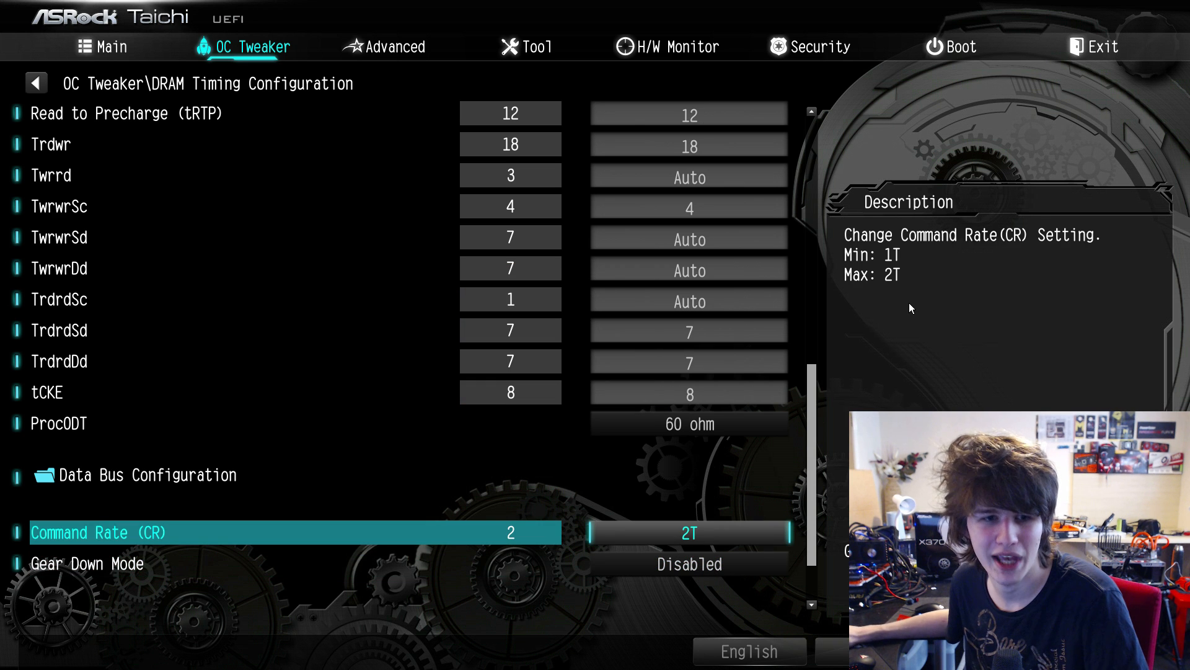
pyautogui.click(689, 532)
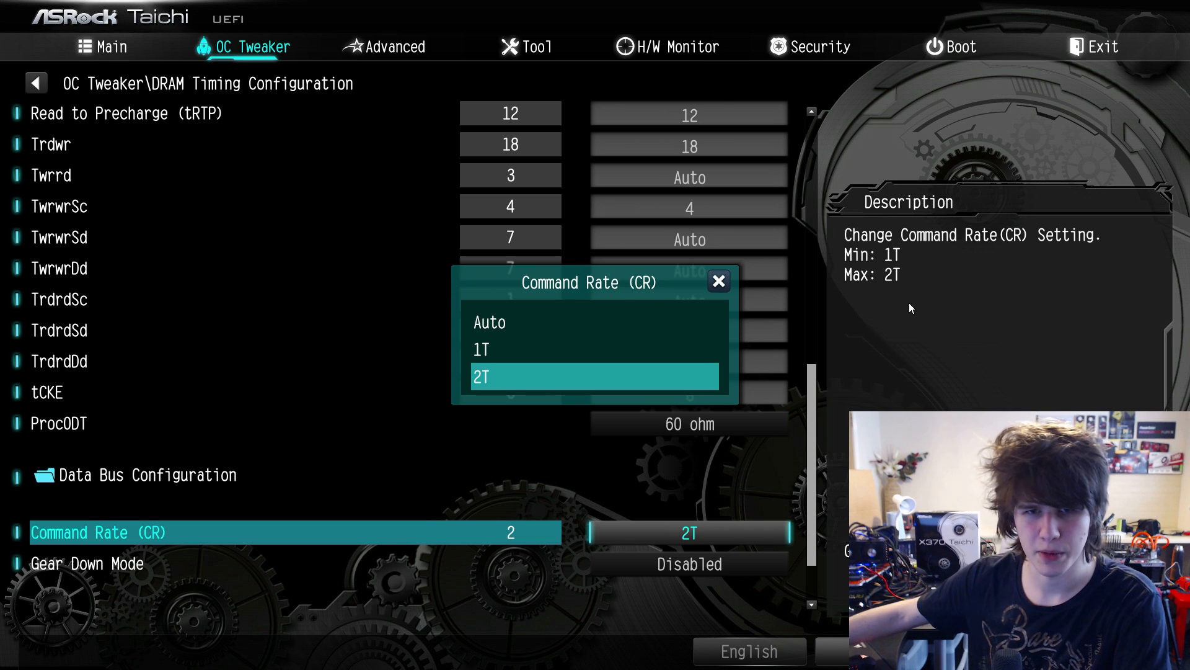
pyautogui.click(595, 376)
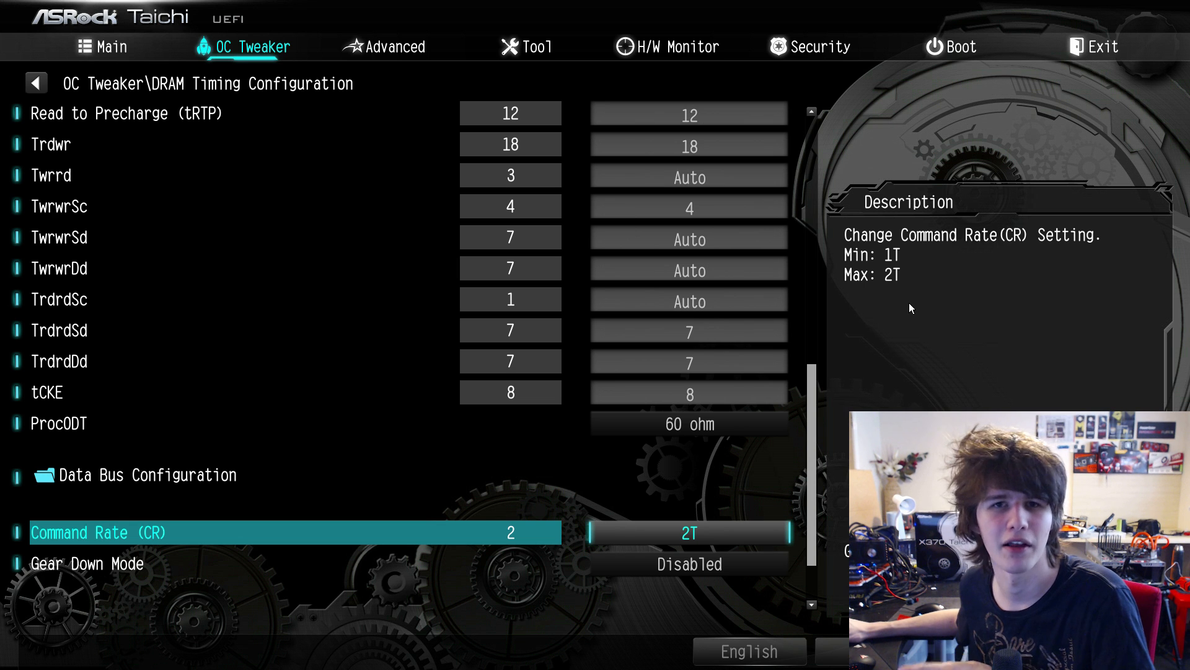
pyautogui.press('Down')
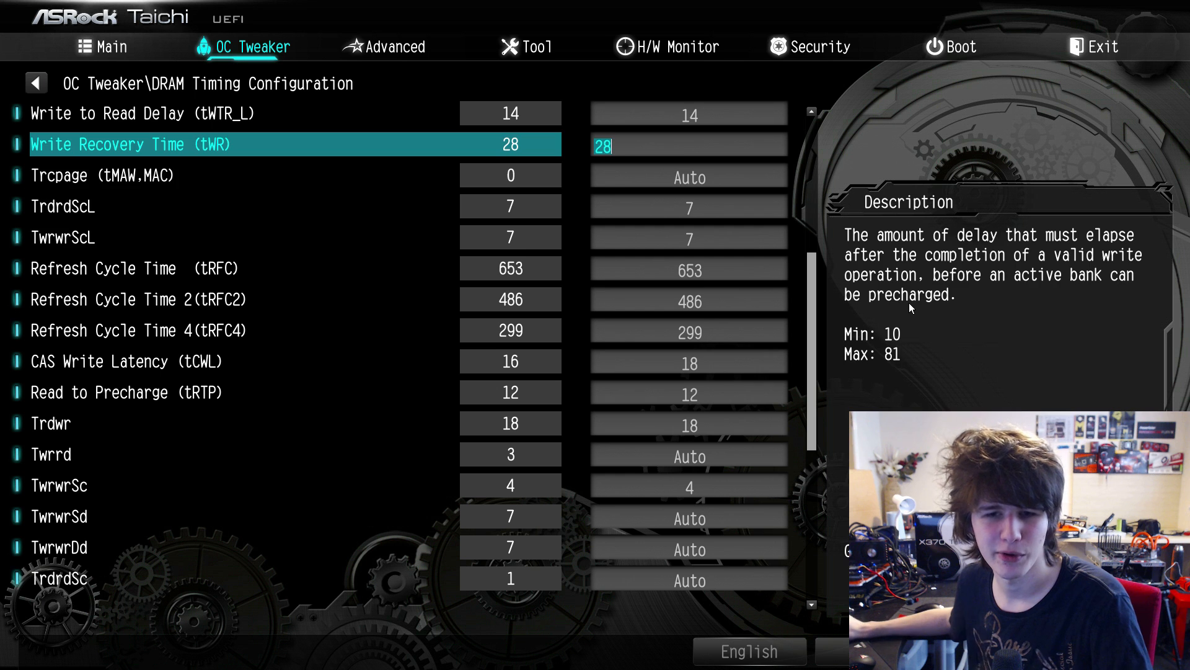
pyautogui.scroll(-3)
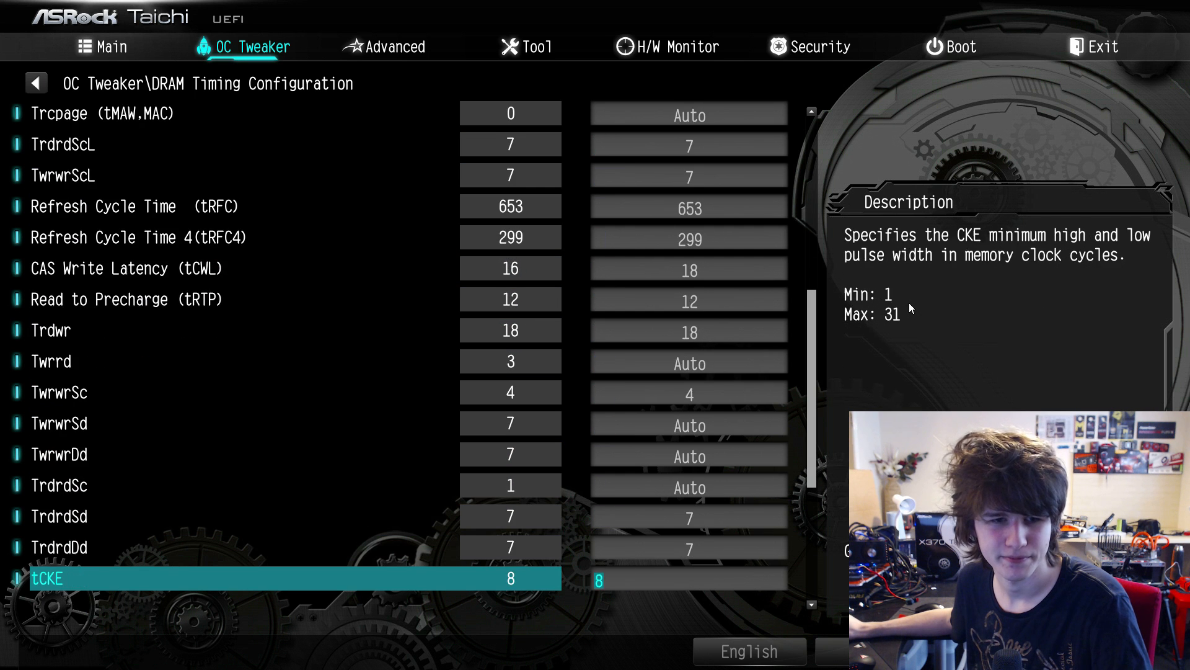
pyautogui.scroll(-3)
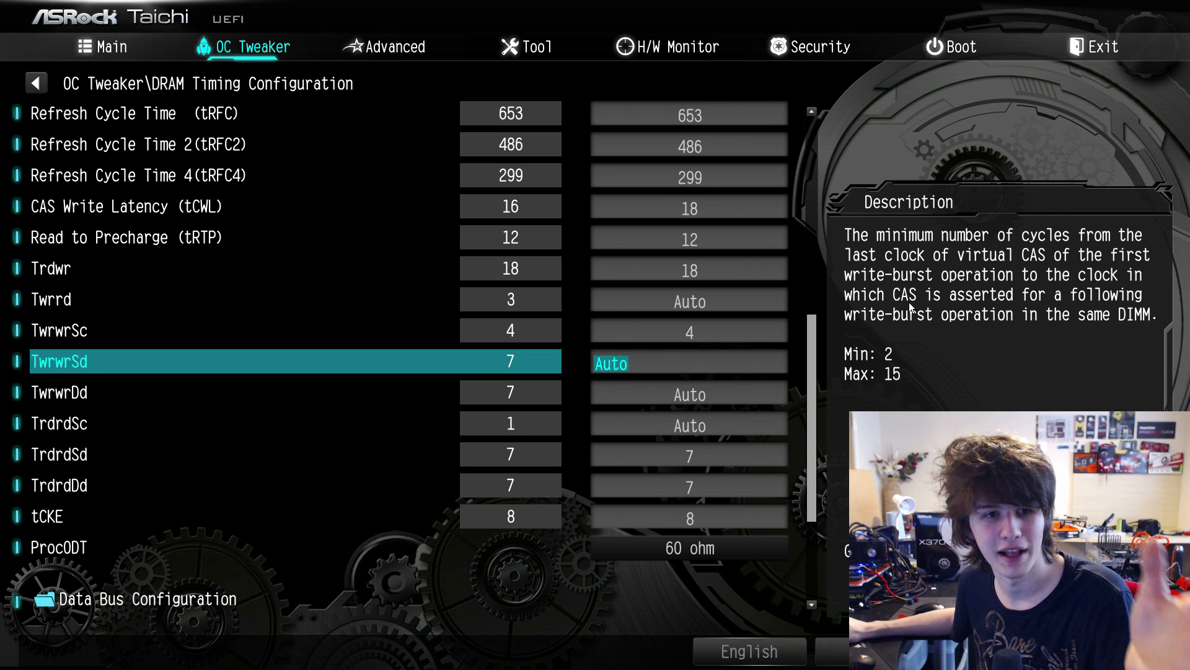
pyautogui.press('Down')
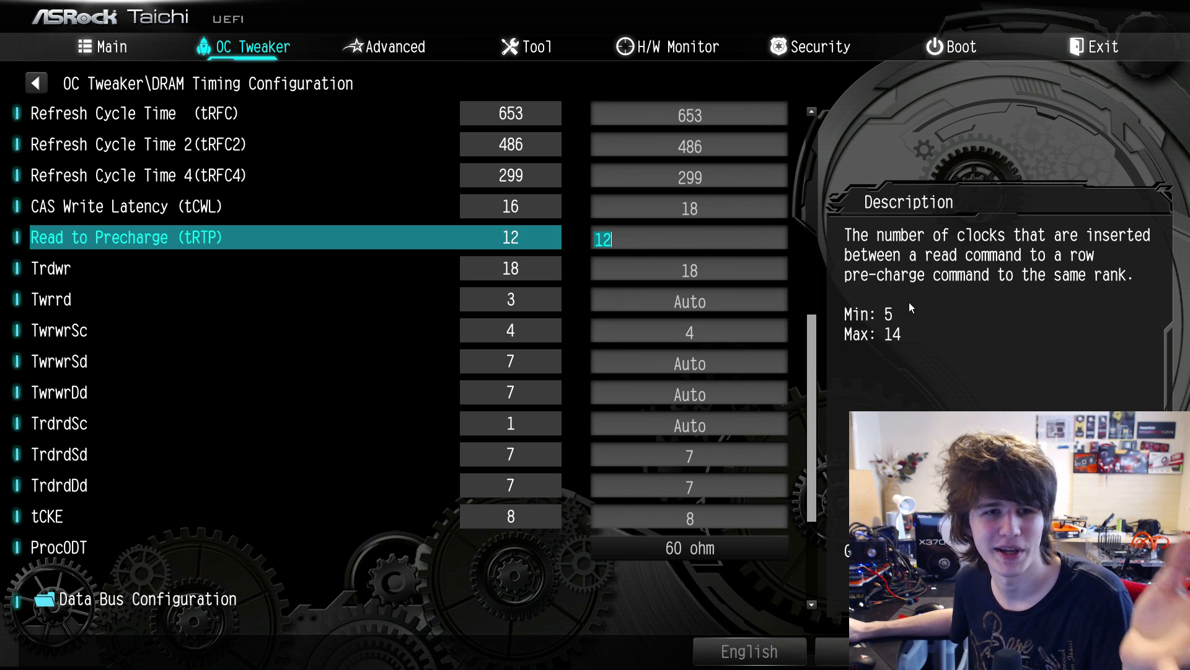
pyautogui.press('down')
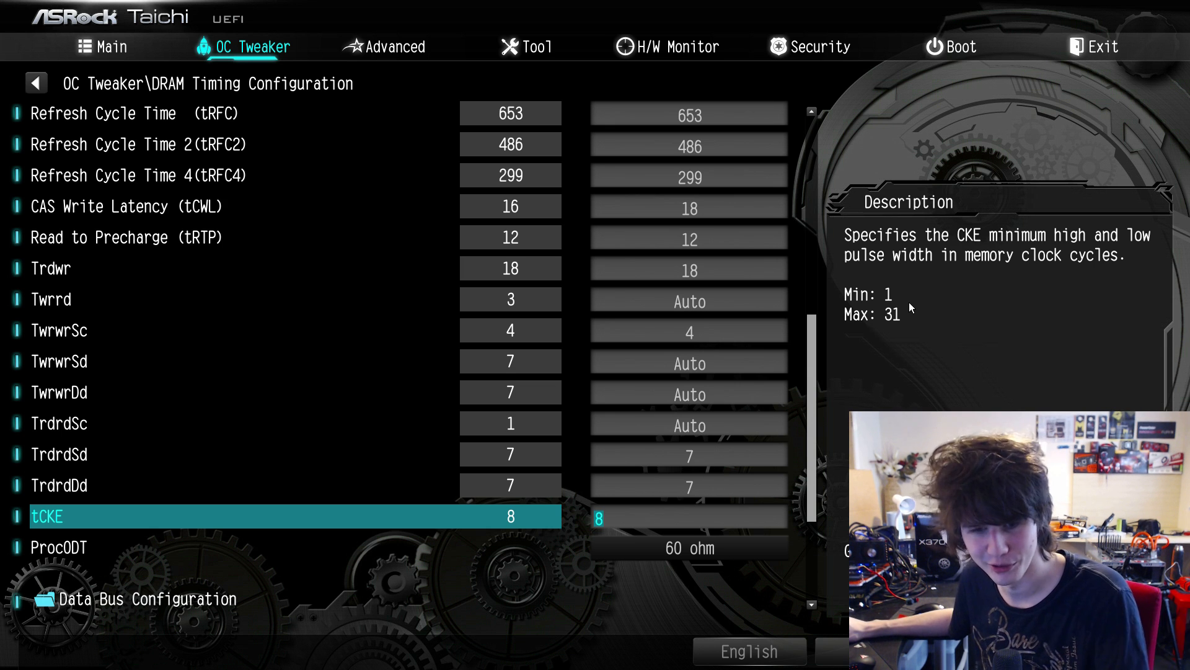
pyautogui.press('up')
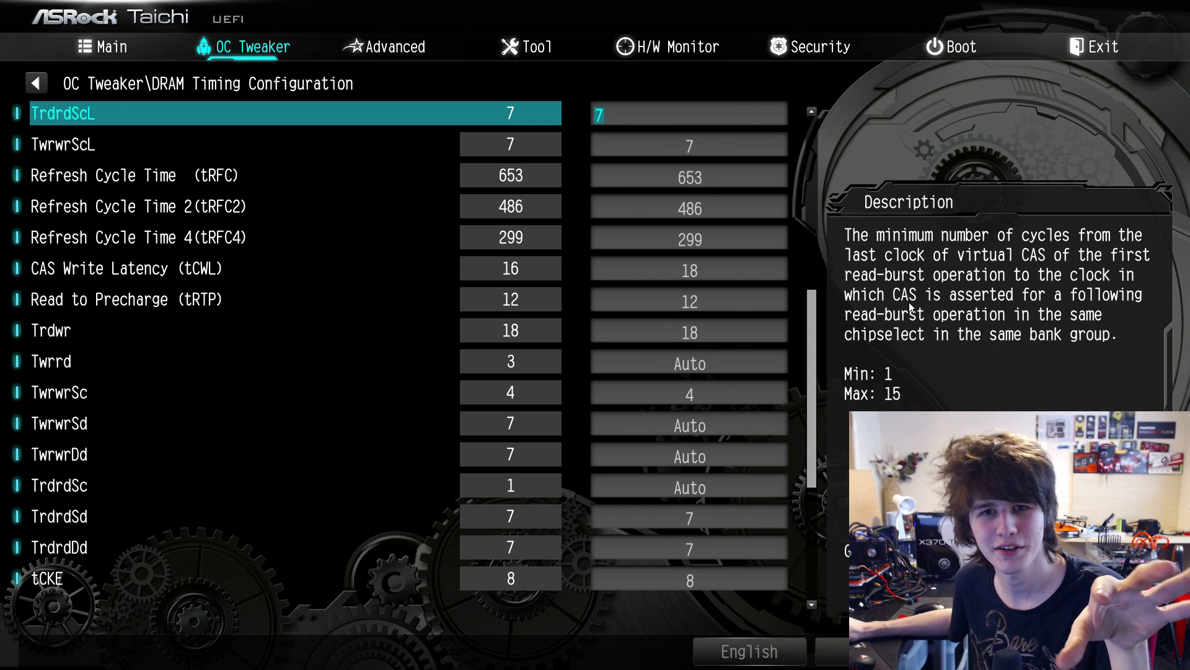
pyautogui.scroll(3)
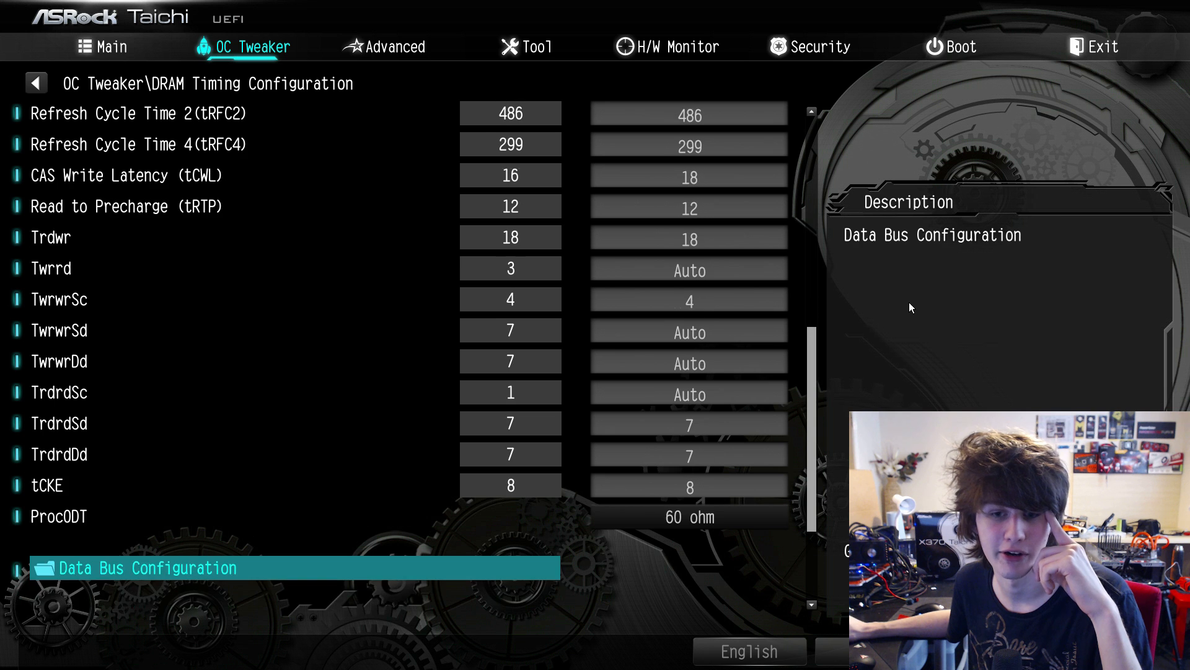
pyautogui.scroll(-3)
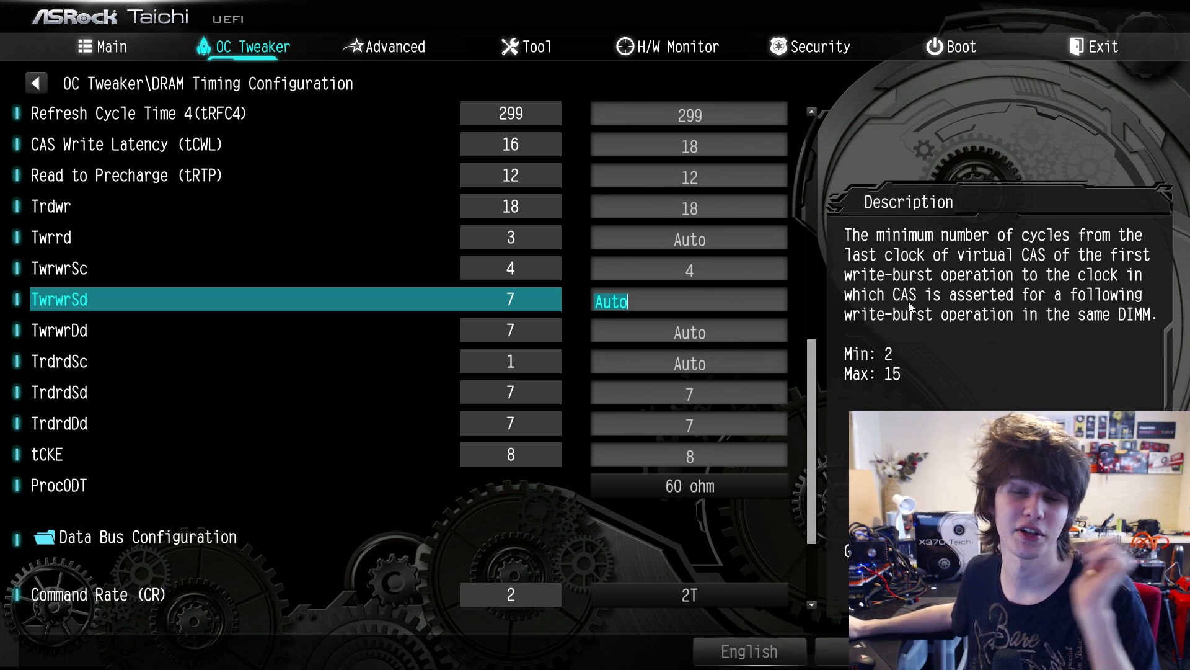
pyautogui.scroll(3)
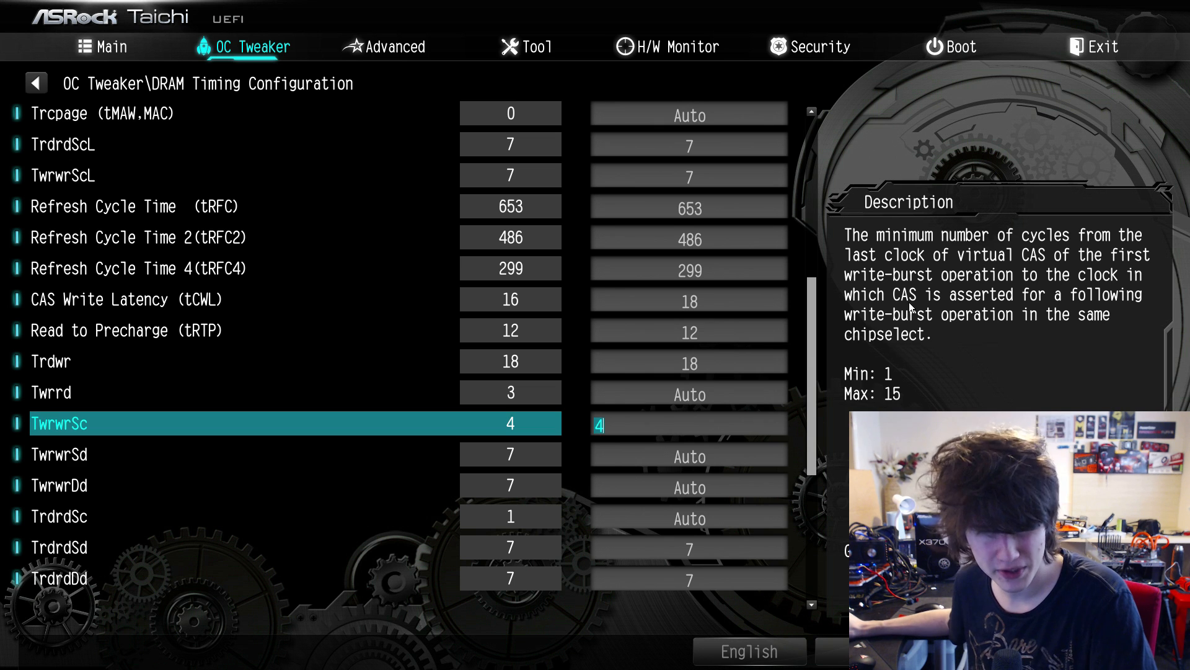
pyautogui.scroll(-3)
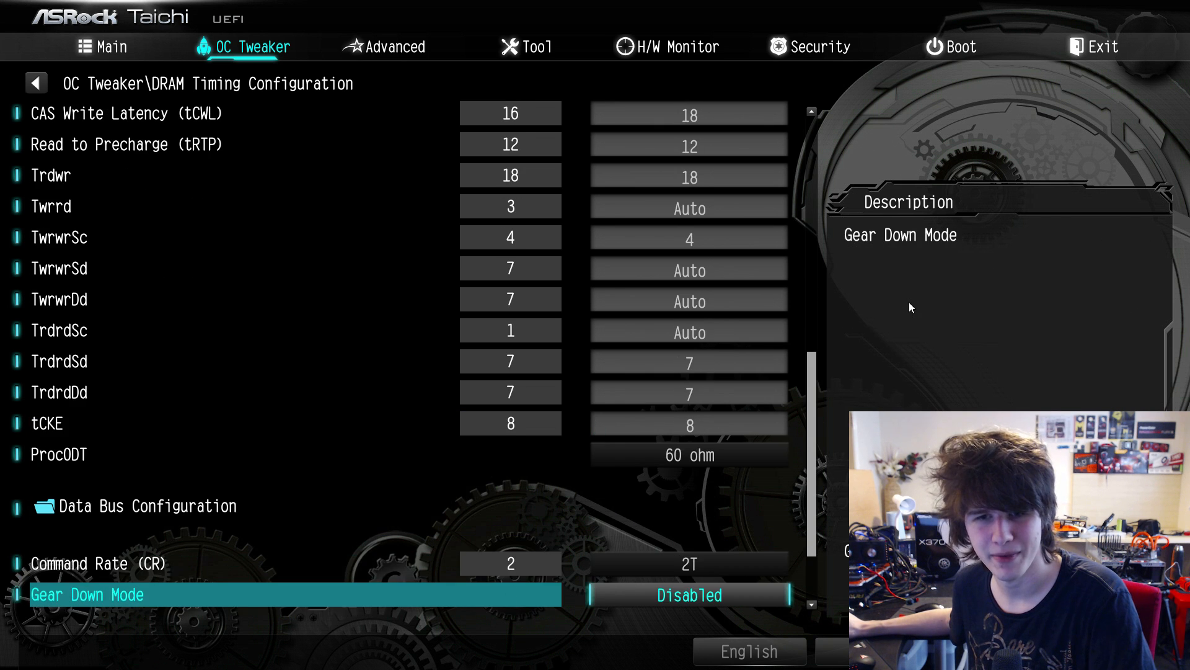
pyautogui.scroll(-3)
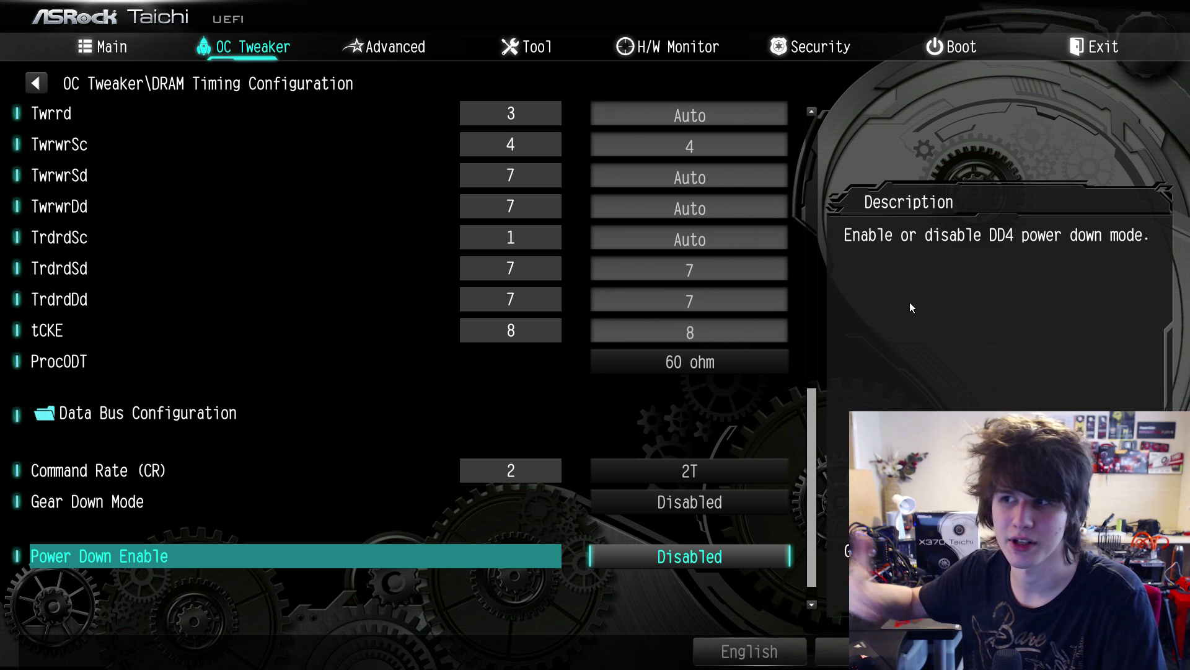
pyautogui.scroll(-3)
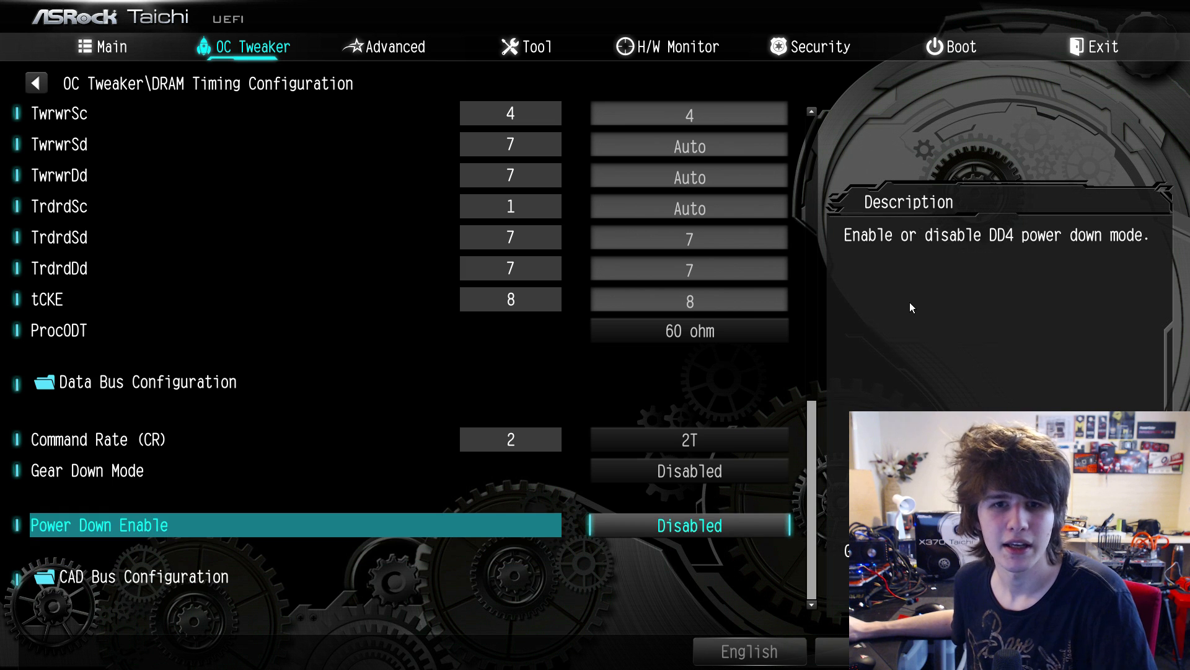
pyautogui.scroll(3)
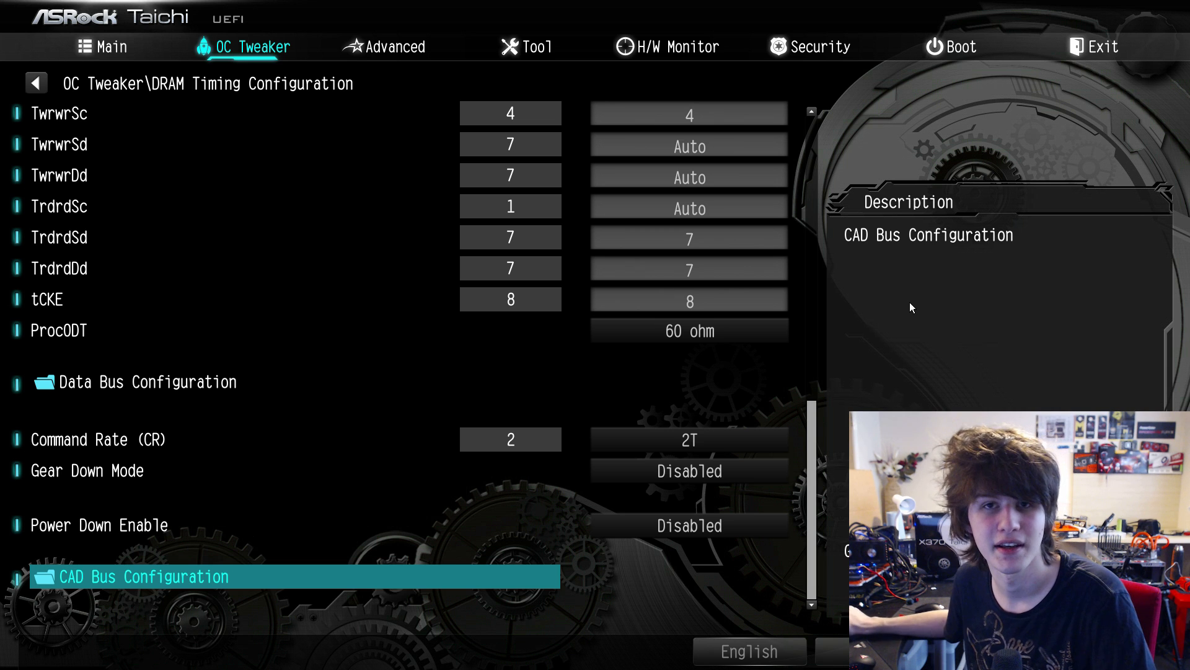
# - Switch CAD Bus Timing User Controls to Manual, exposing AddrCmdSetup, CsOdtSetup and CkeSetup at 0
pyautogui.press('up')
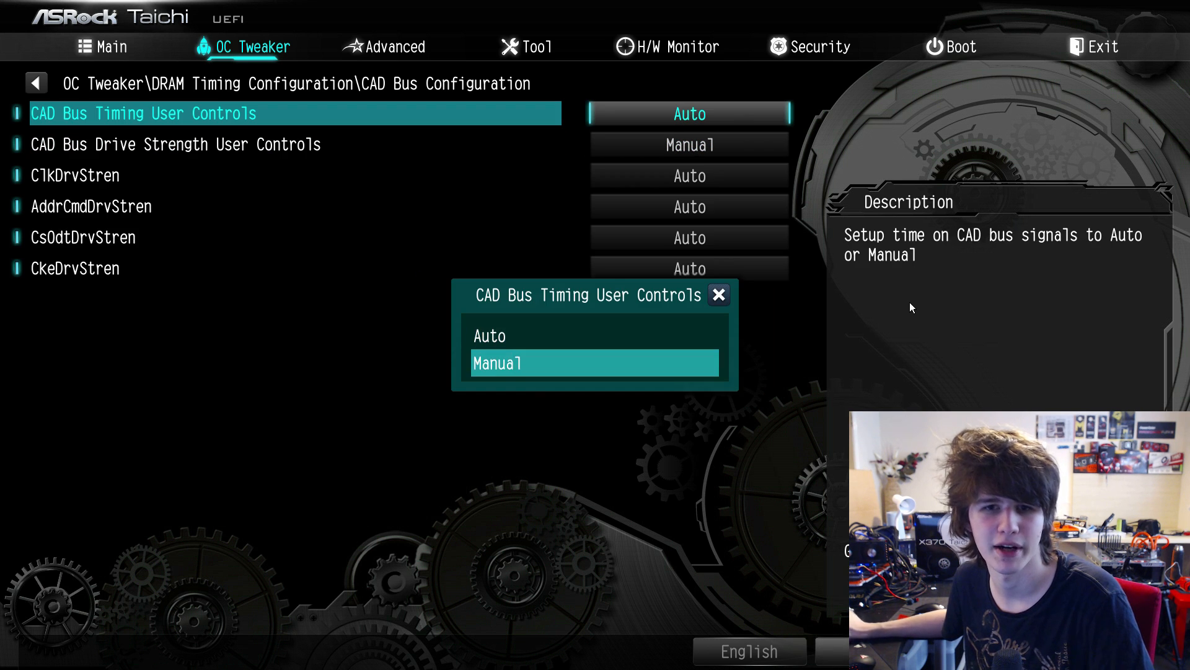
pyautogui.click(594, 363)
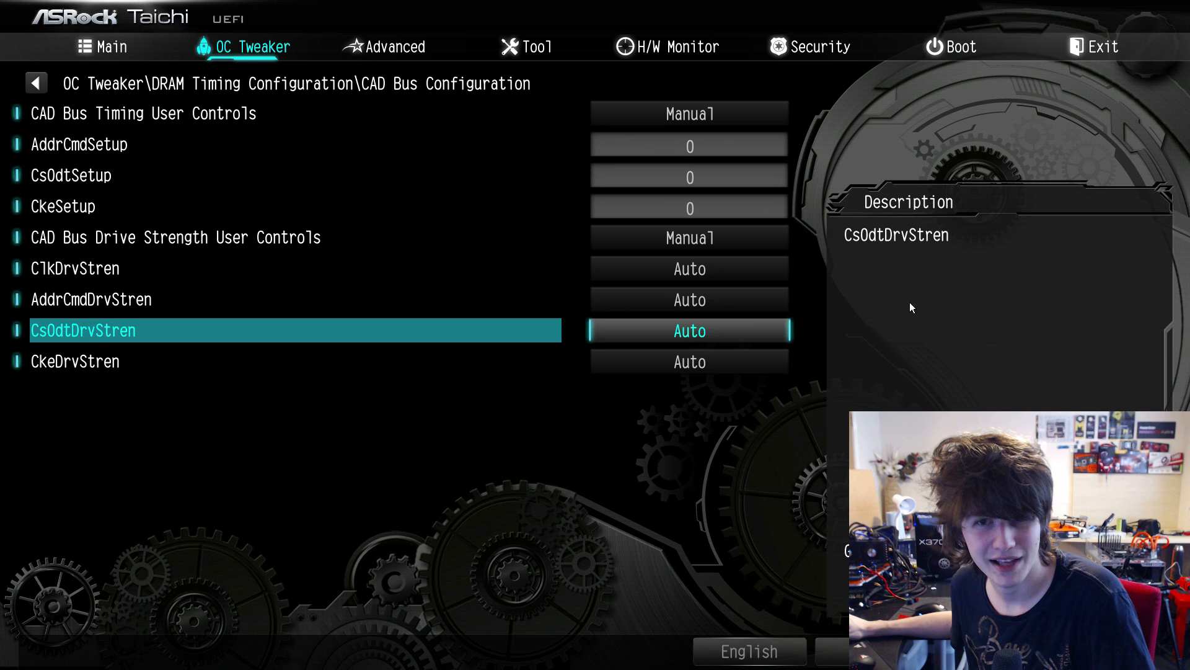
pyautogui.press('up')
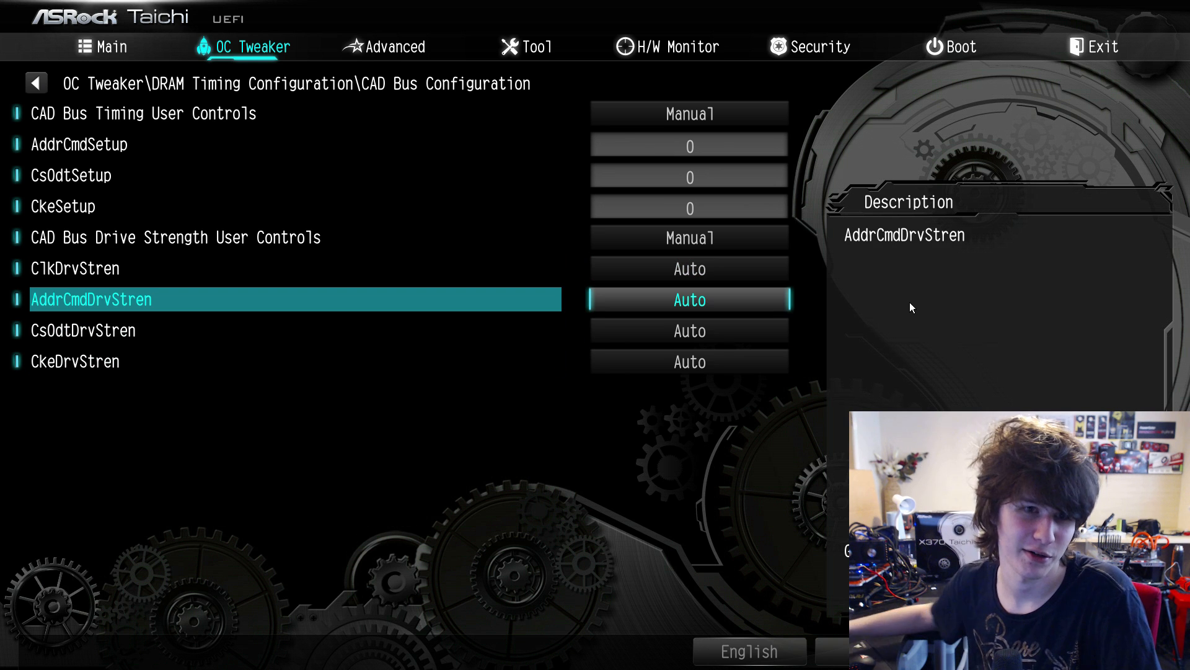
pyautogui.press('up')
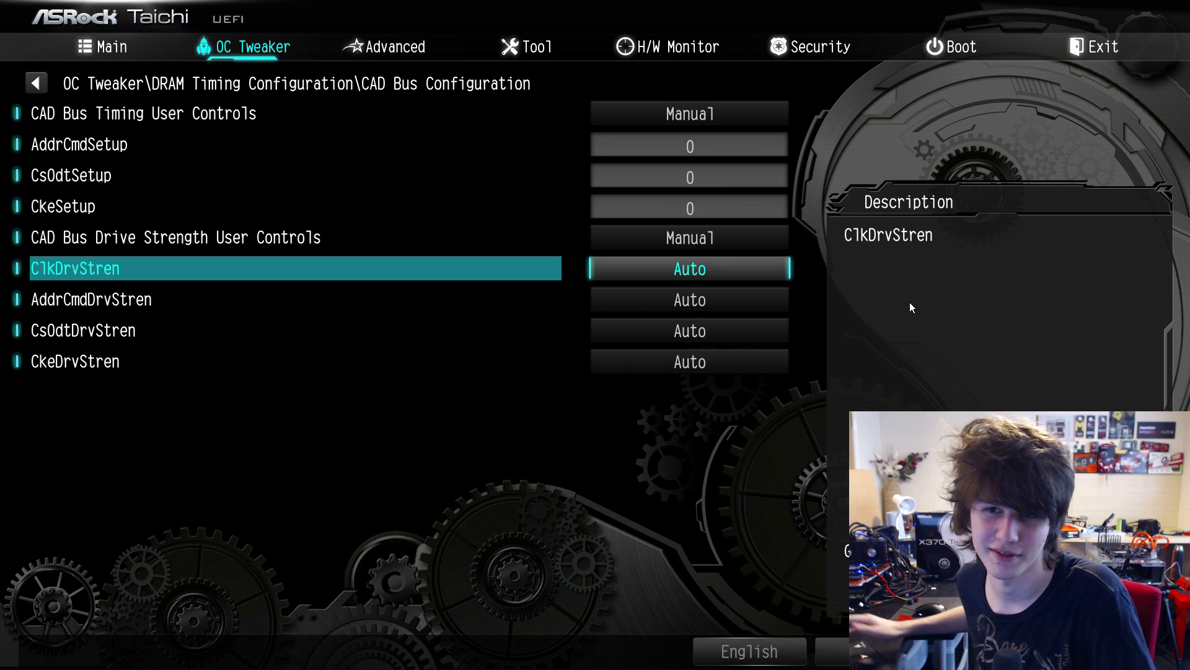
pyautogui.moveTo(1183, 183)
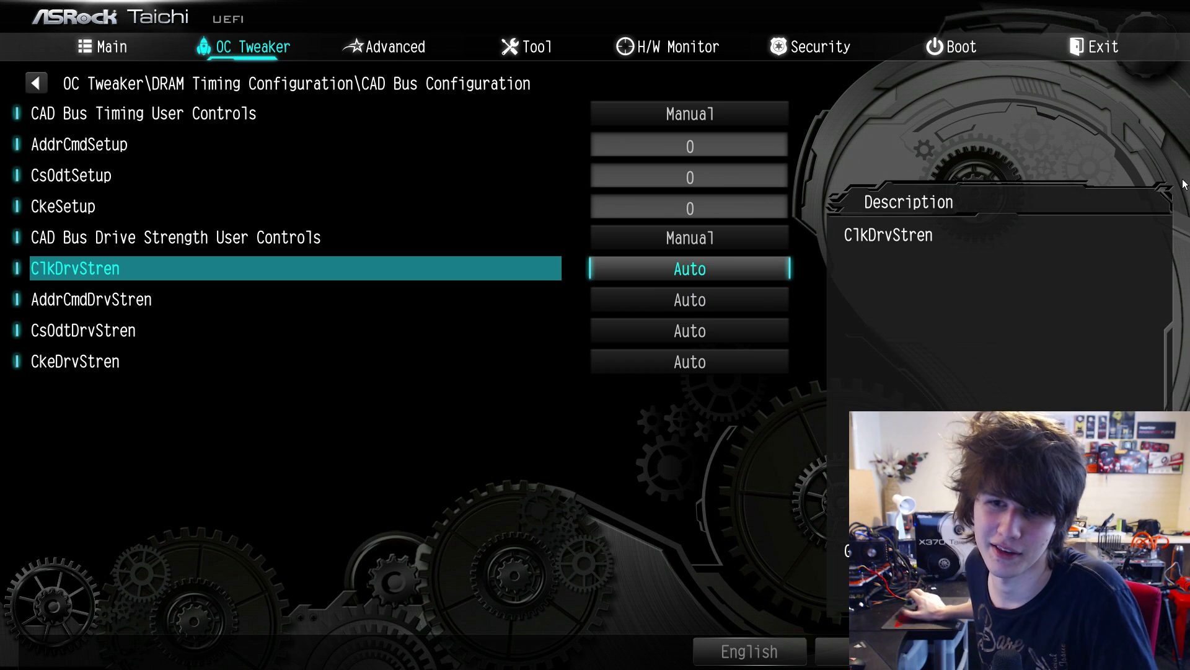
pyautogui.moveTo(980, 234)
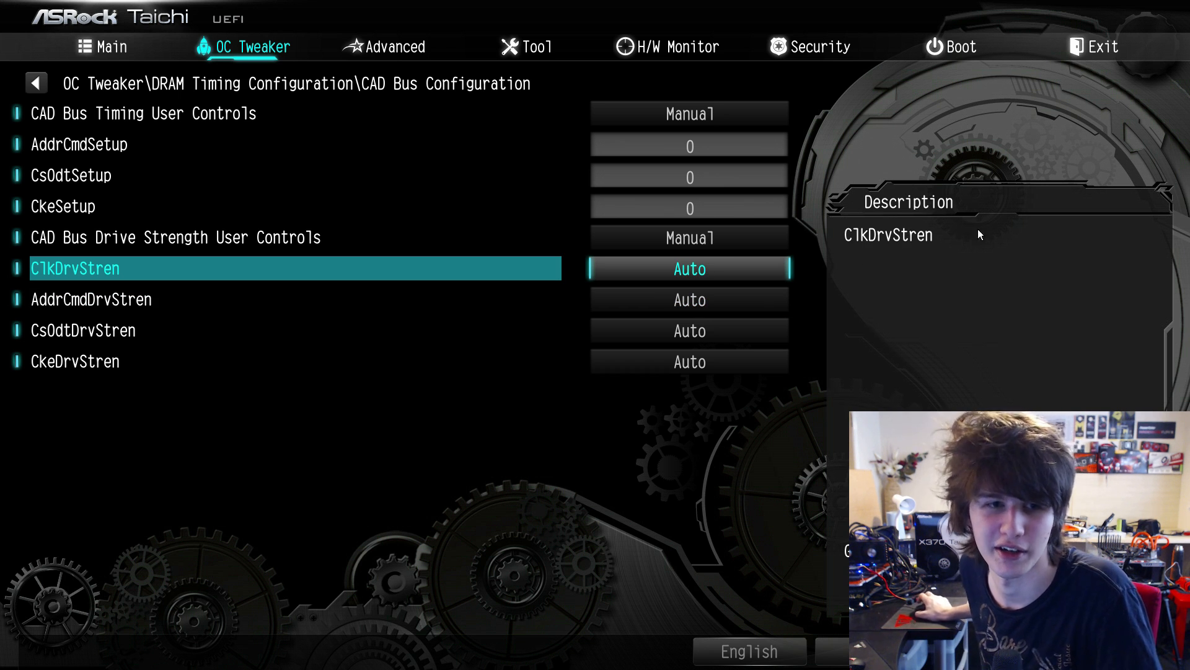
# - Exit CAD Bus Configuration and review Vcore 1.41875 V, DRAM 1.350 V and user profiles
pyautogui.click(35, 82)
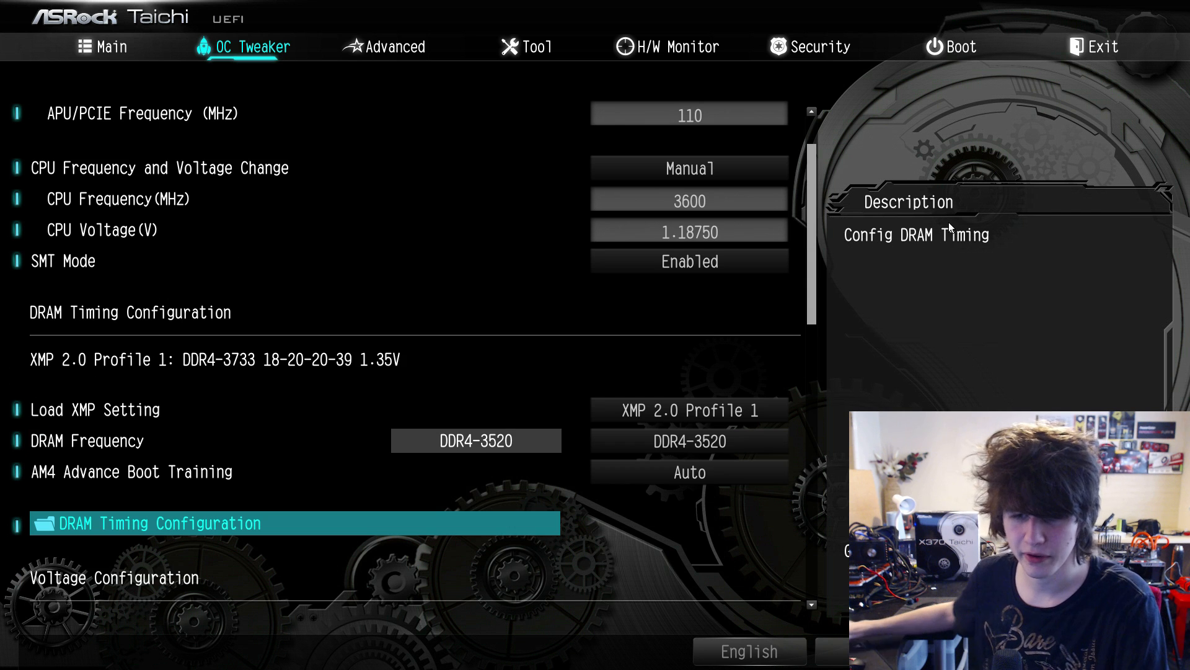
pyautogui.scroll(-3)
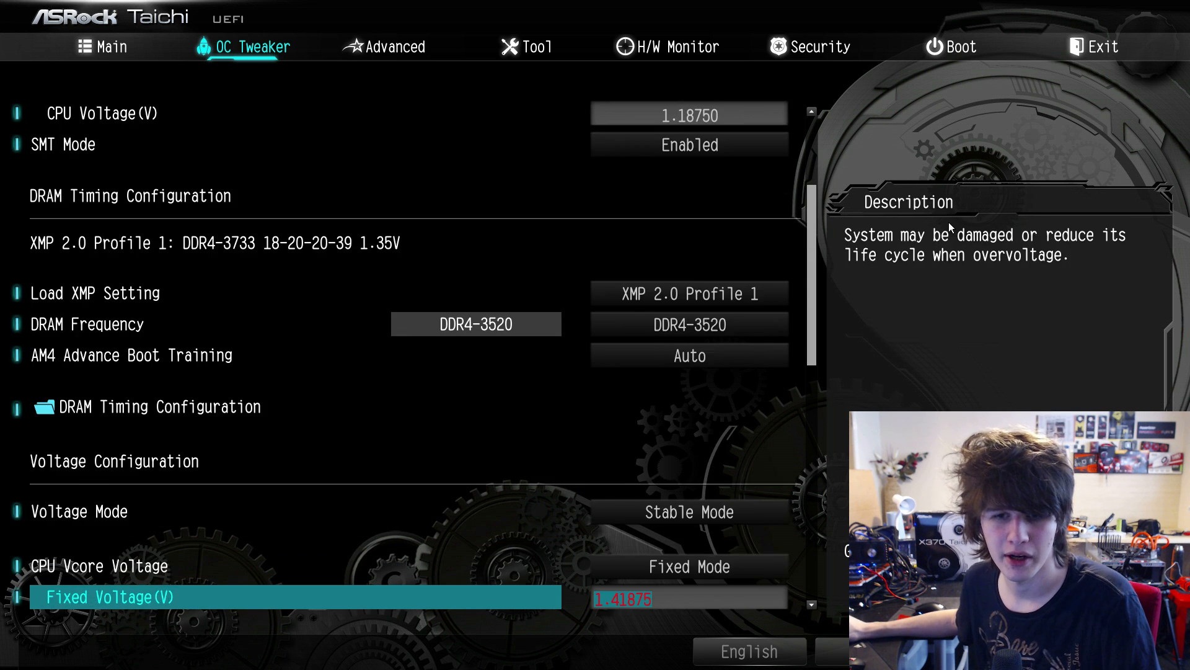
pyautogui.scroll(-3)
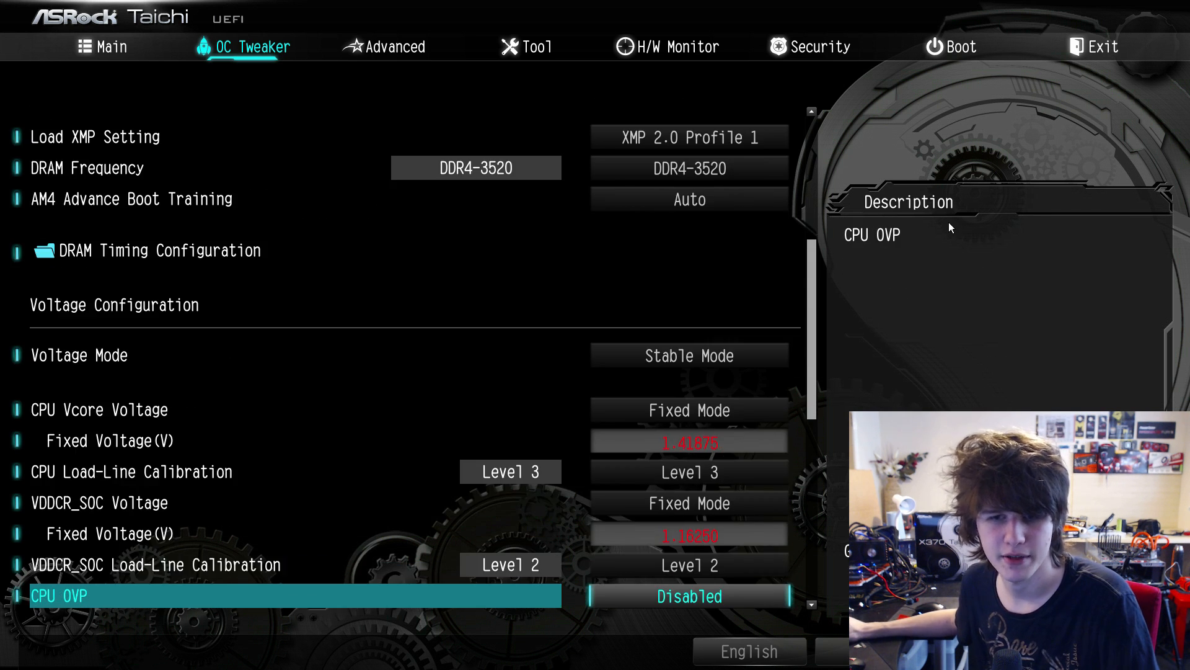
pyautogui.scroll(-3)
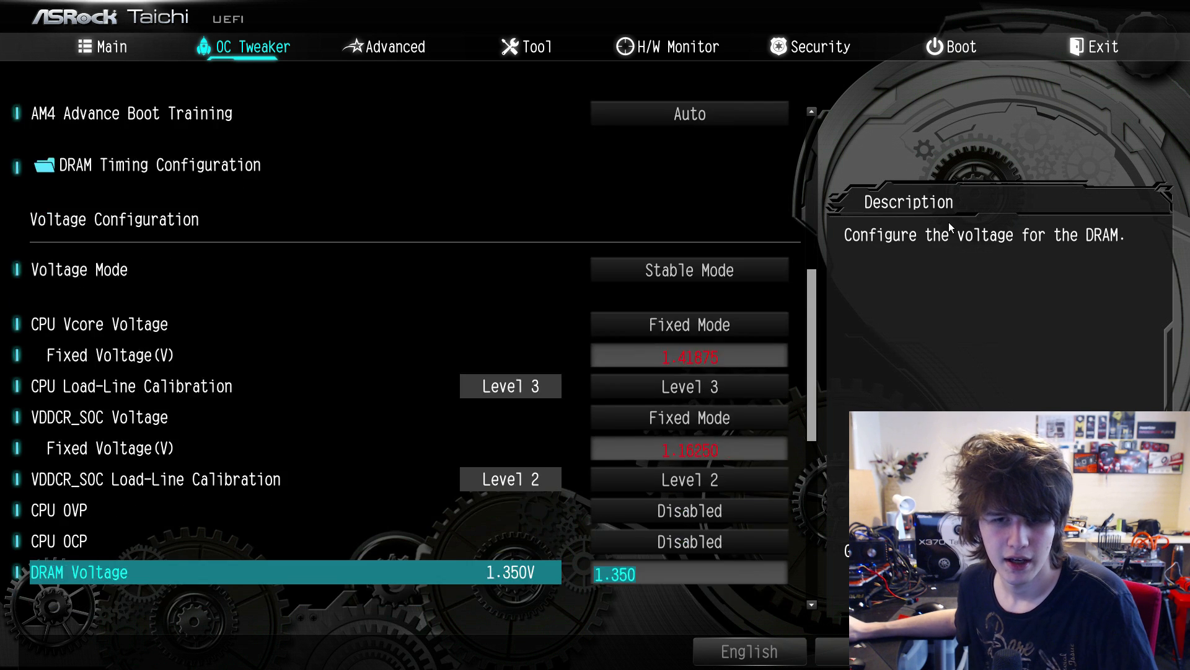
pyautogui.scroll(-3)
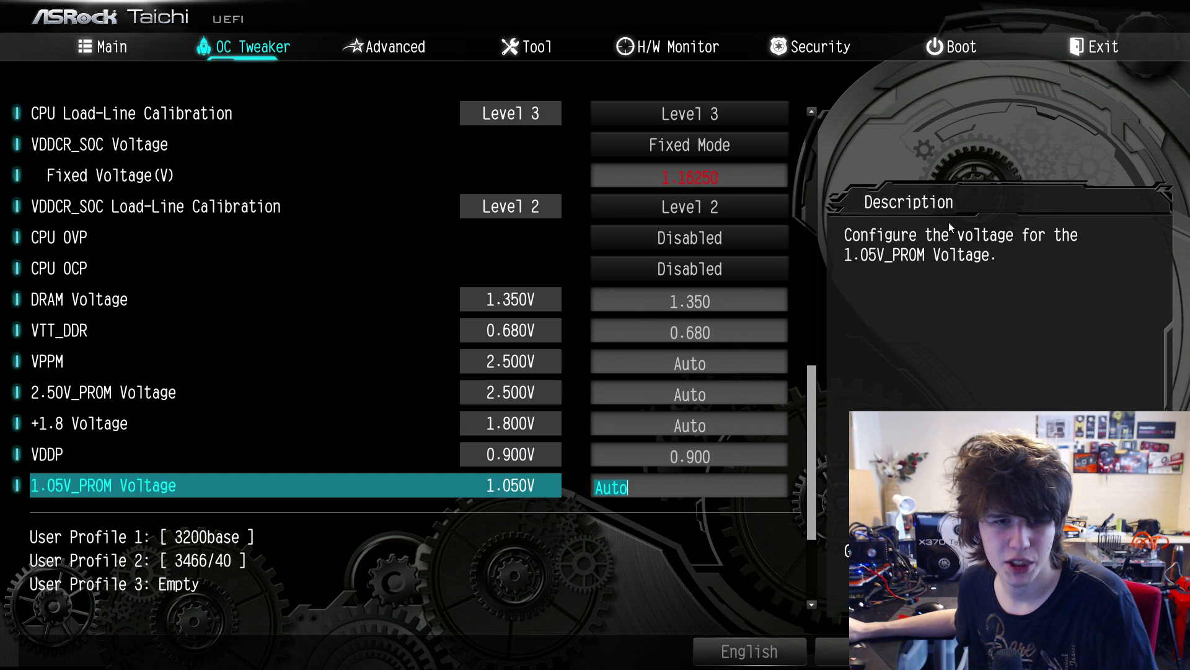
pyautogui.scroll(-3)
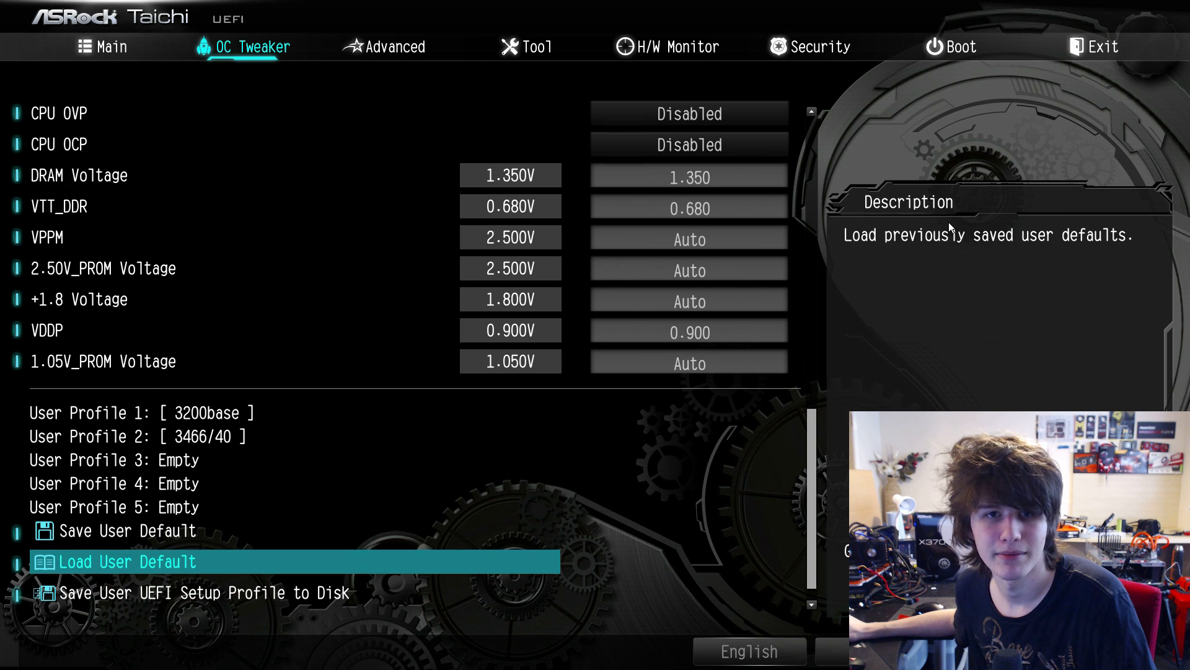
pyautogui.click(393, 47)
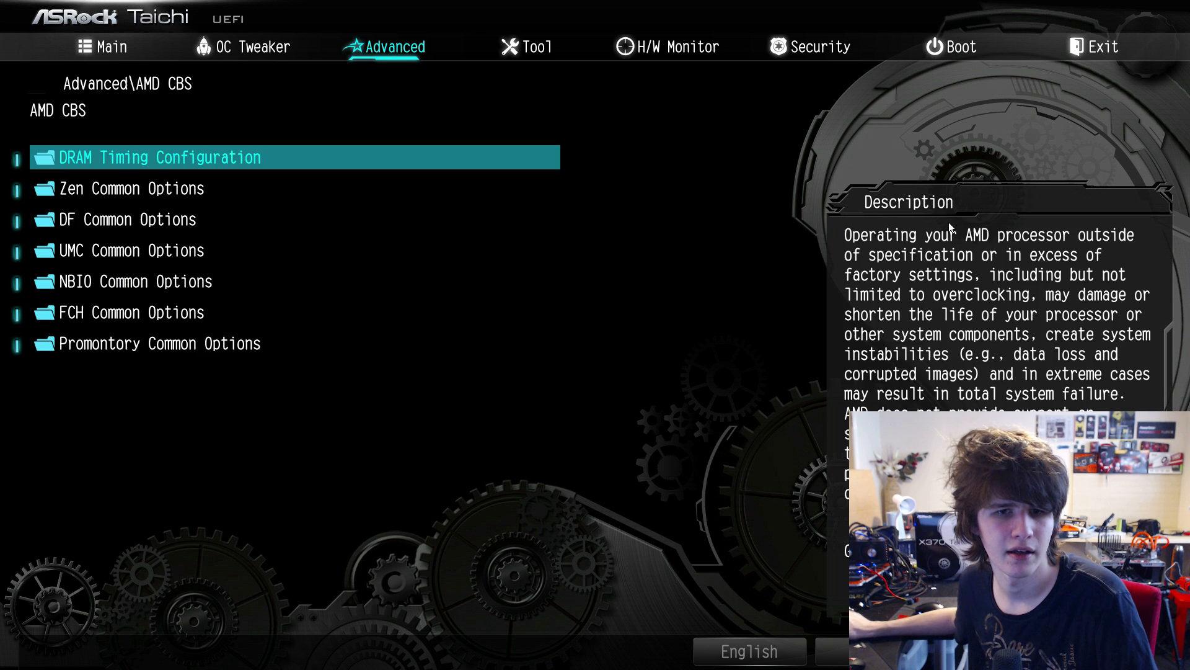
pyautogui.click(131, 189)
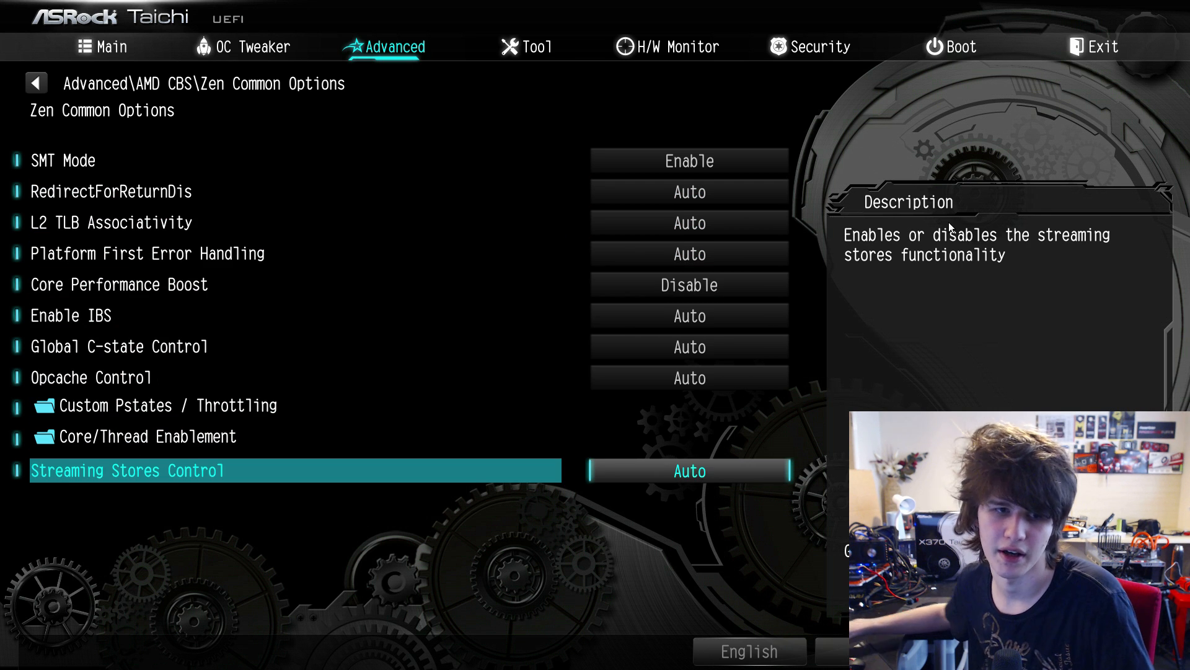
pyautogui.press('f1')
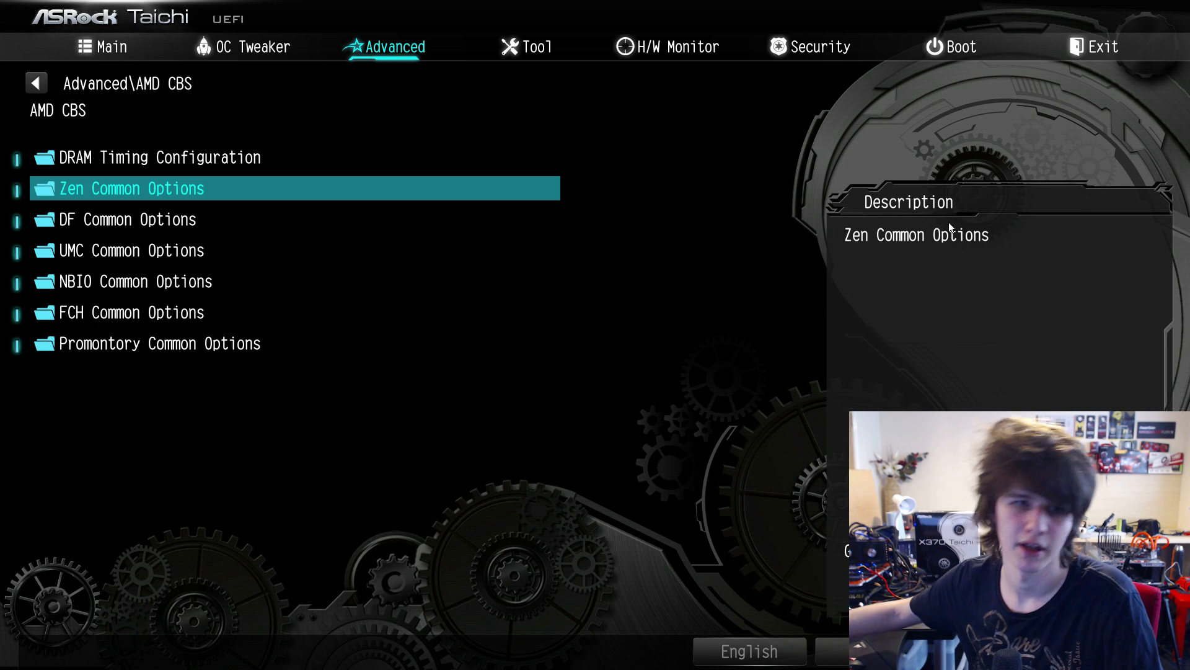
pyautogui.click(253, 47)
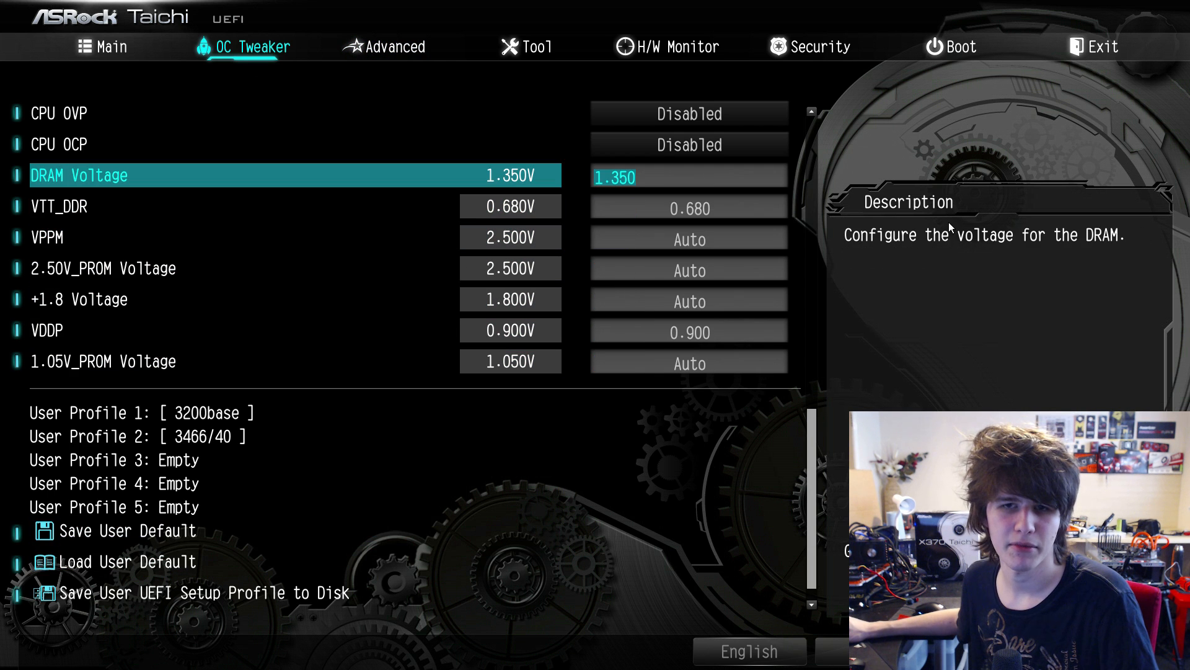
pyautogui.scroll(3)
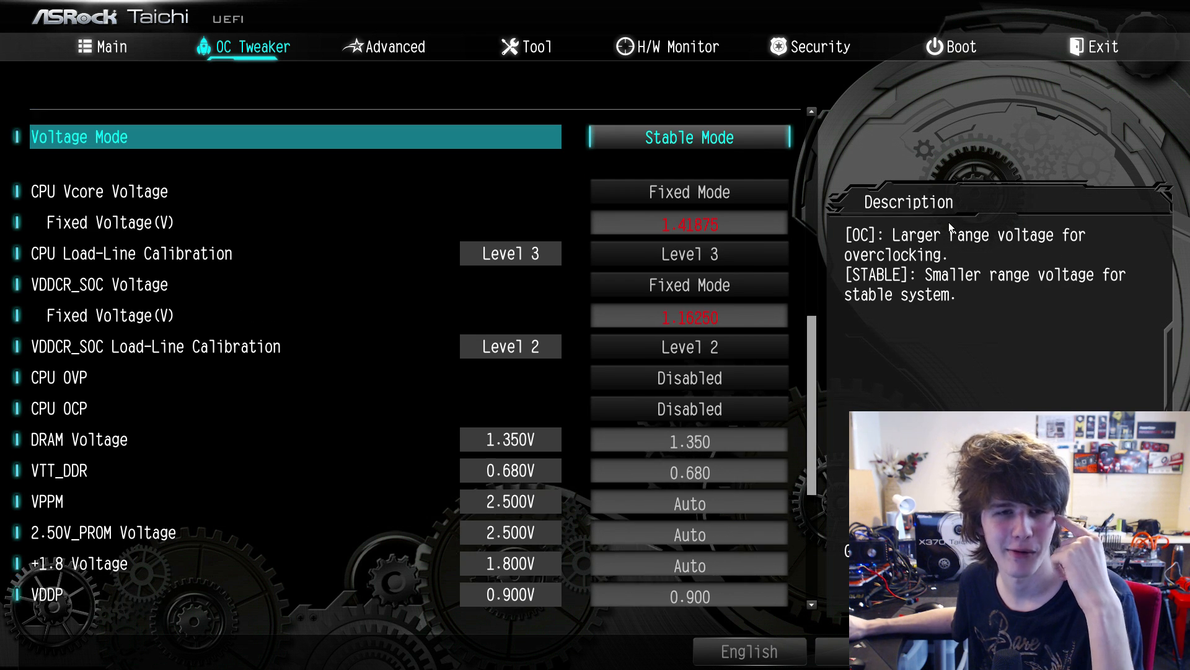
pyautogui.scroll(3)
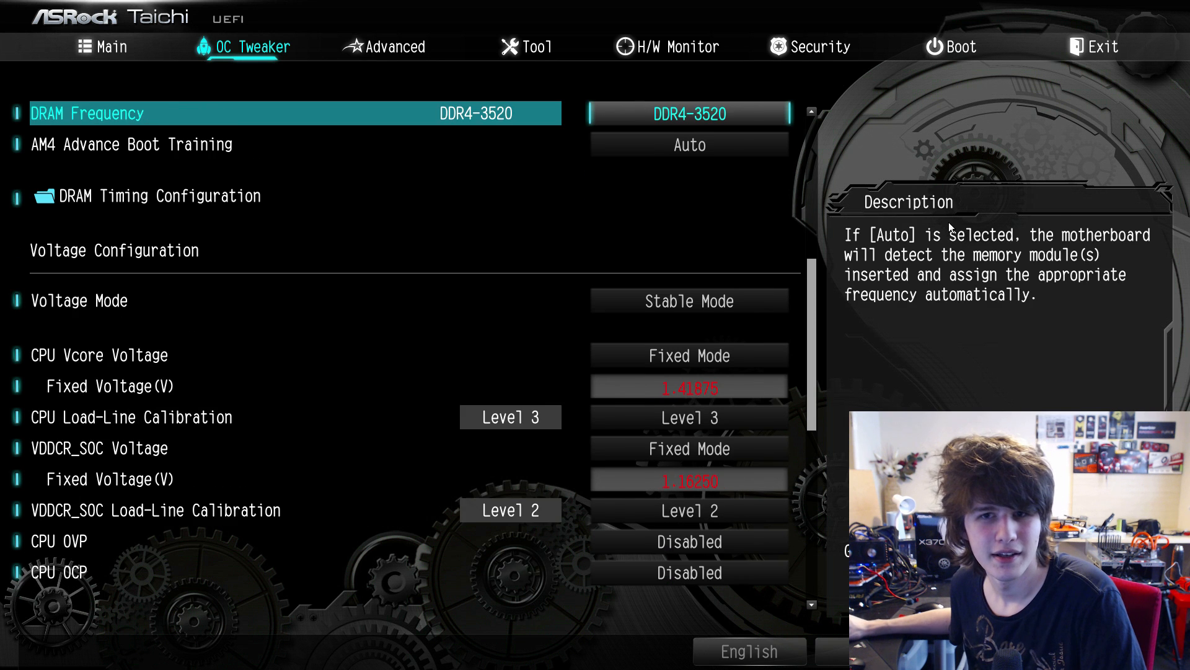
pyautogui.scroll(3)
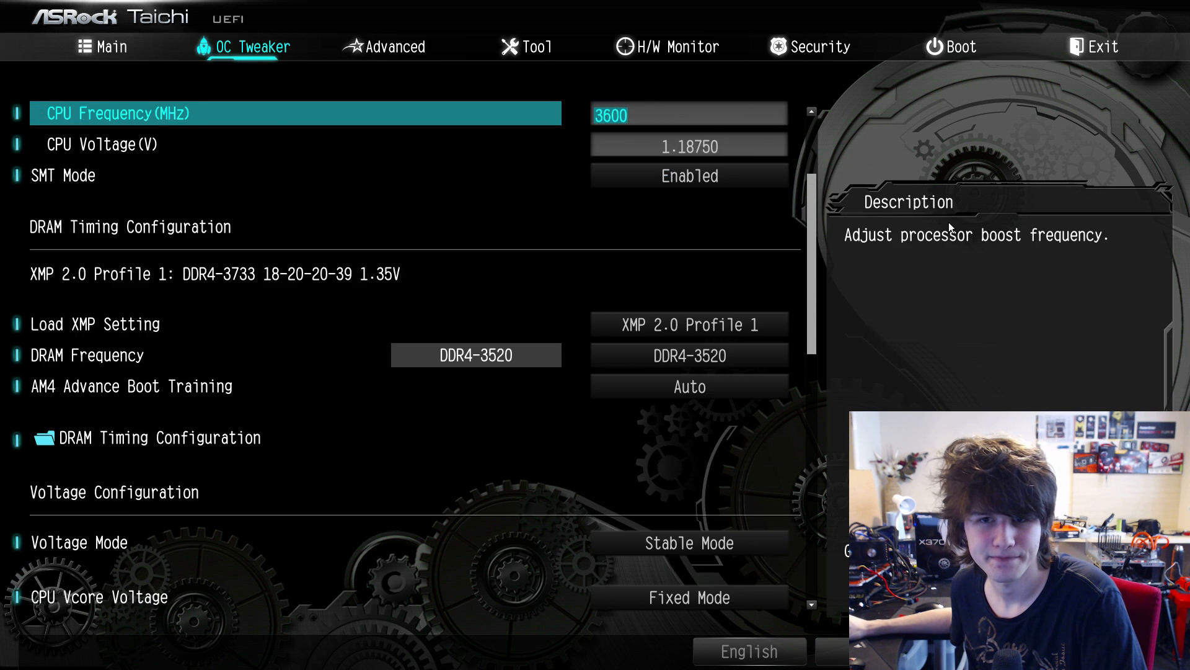
pyautogui.scroll(3)
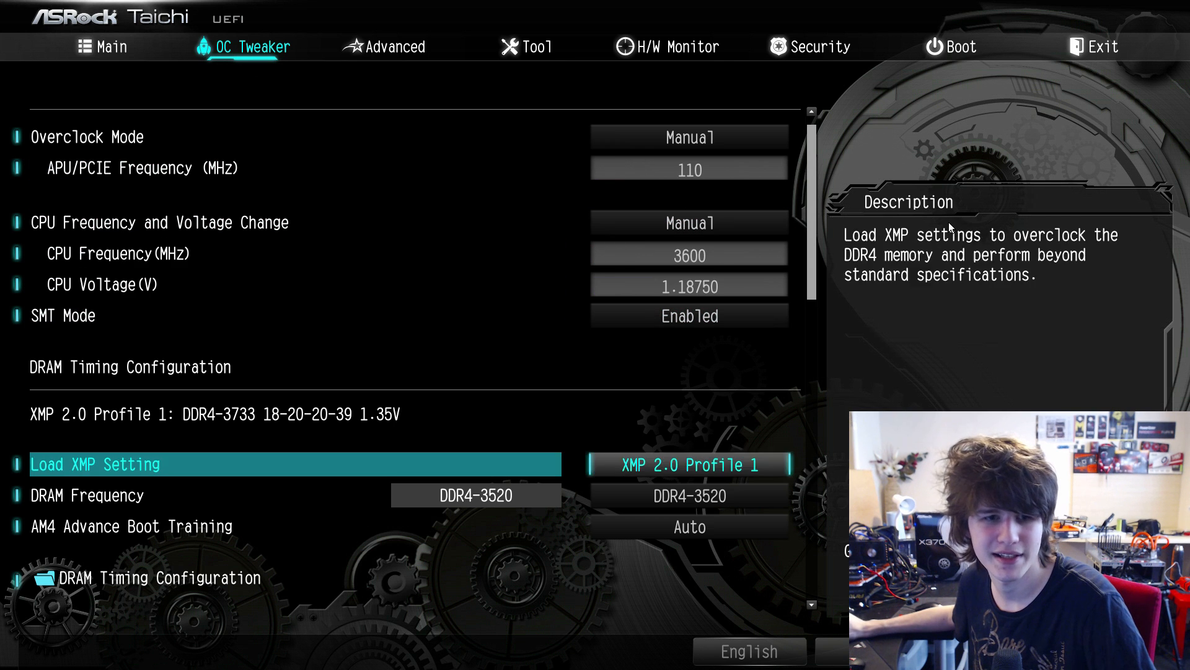
pyautogui.scroll(-3)
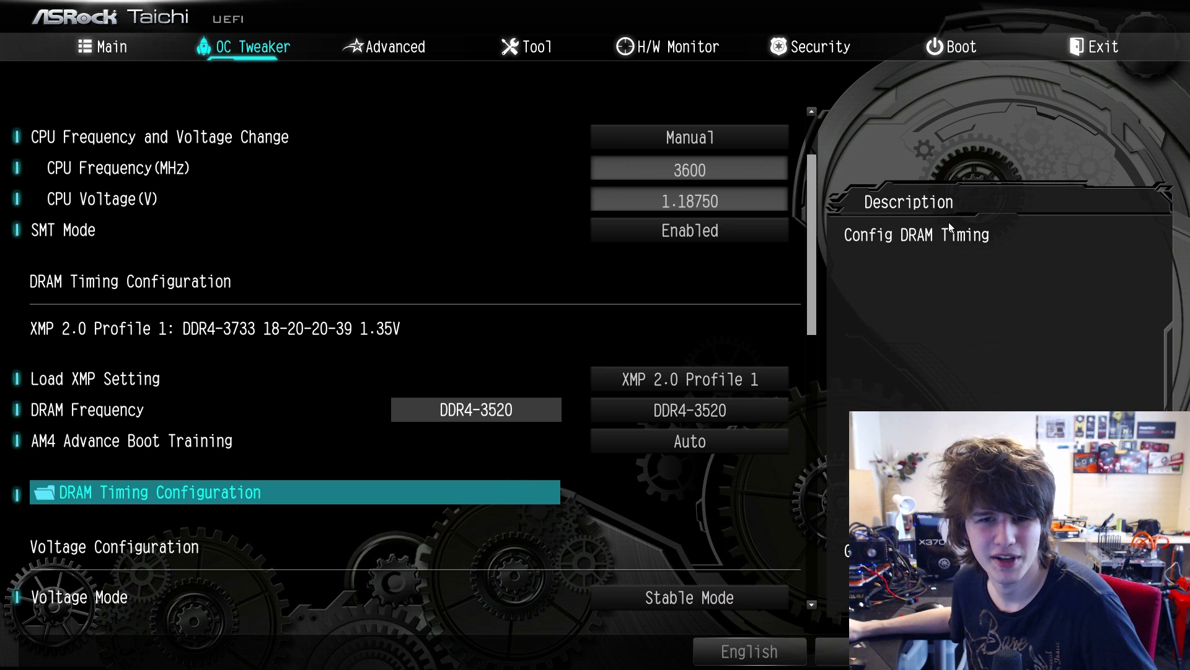
pyautogui.click(162, 492)
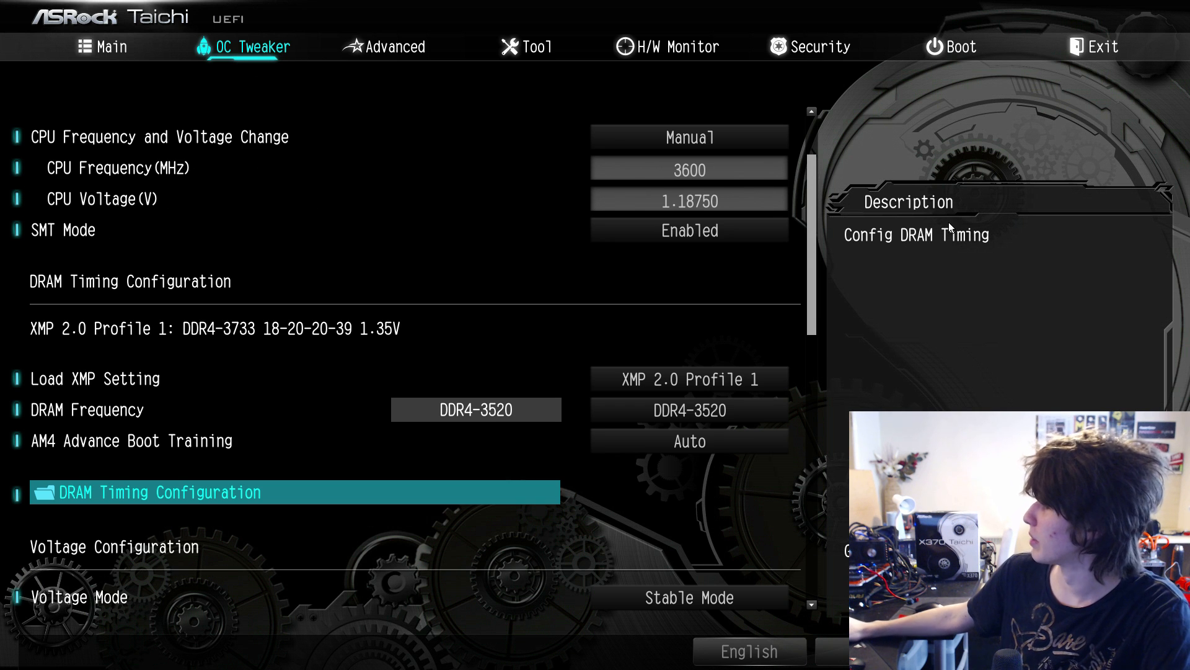
# - Reopen DRAM Timing Configuration and check tFAW 48, tRFC 653/486/299 and tCWL 18
pyautogui.press('up')
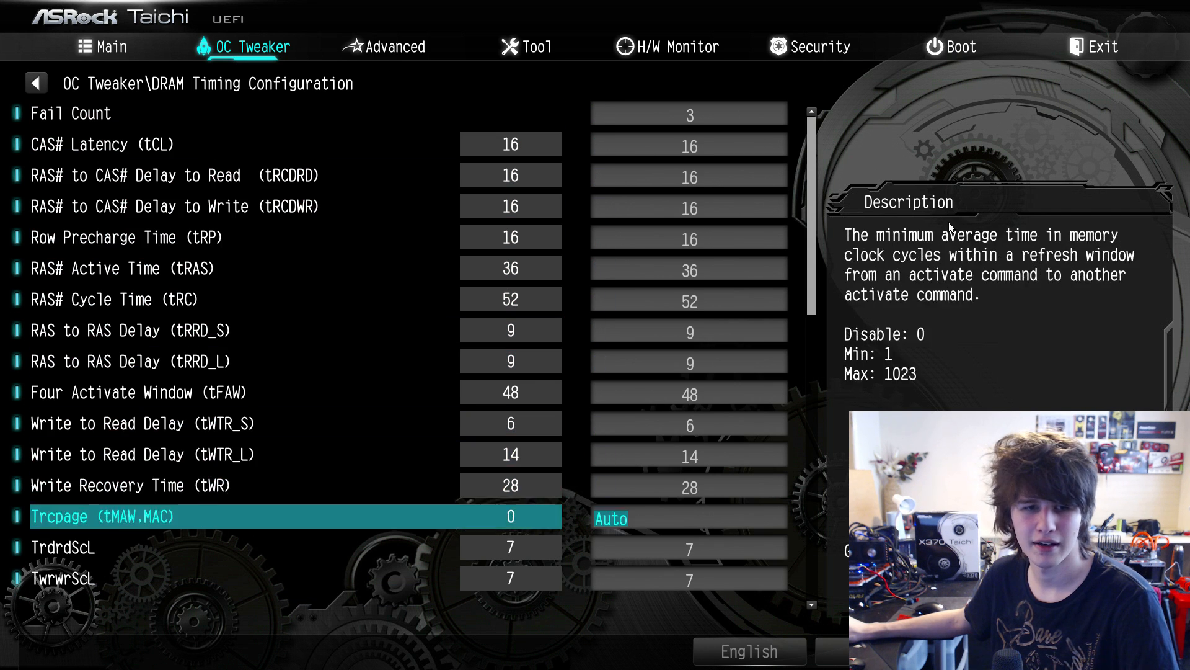
pyautogui.scroll(-3)
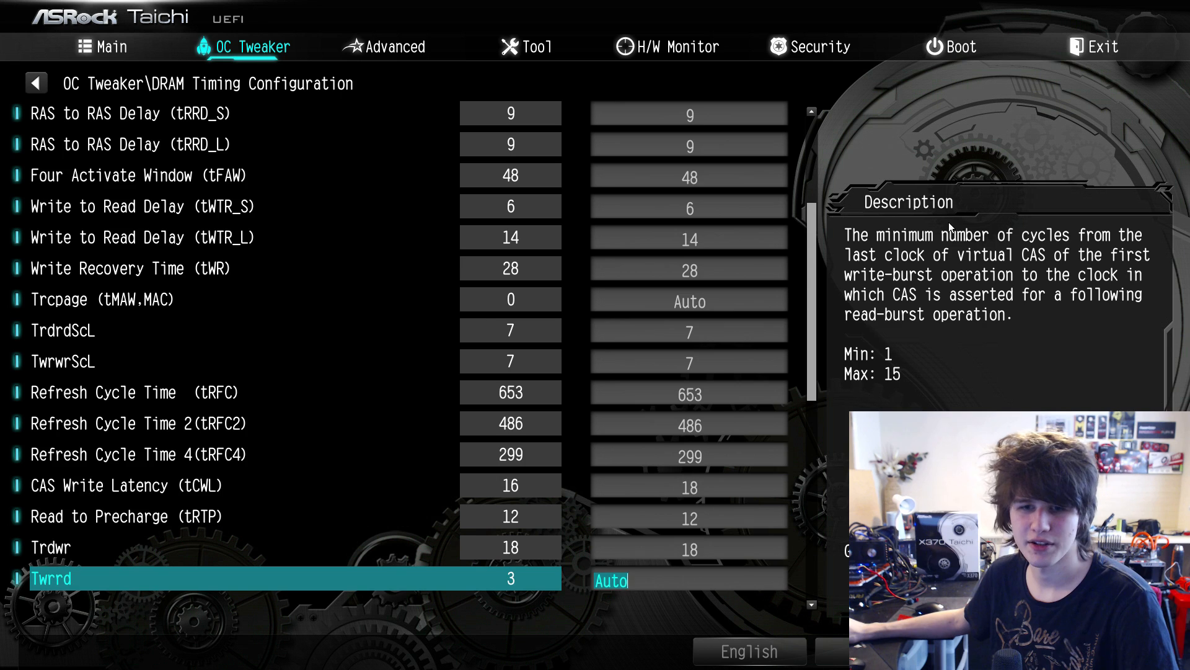
pyautogui.scroll(-3)
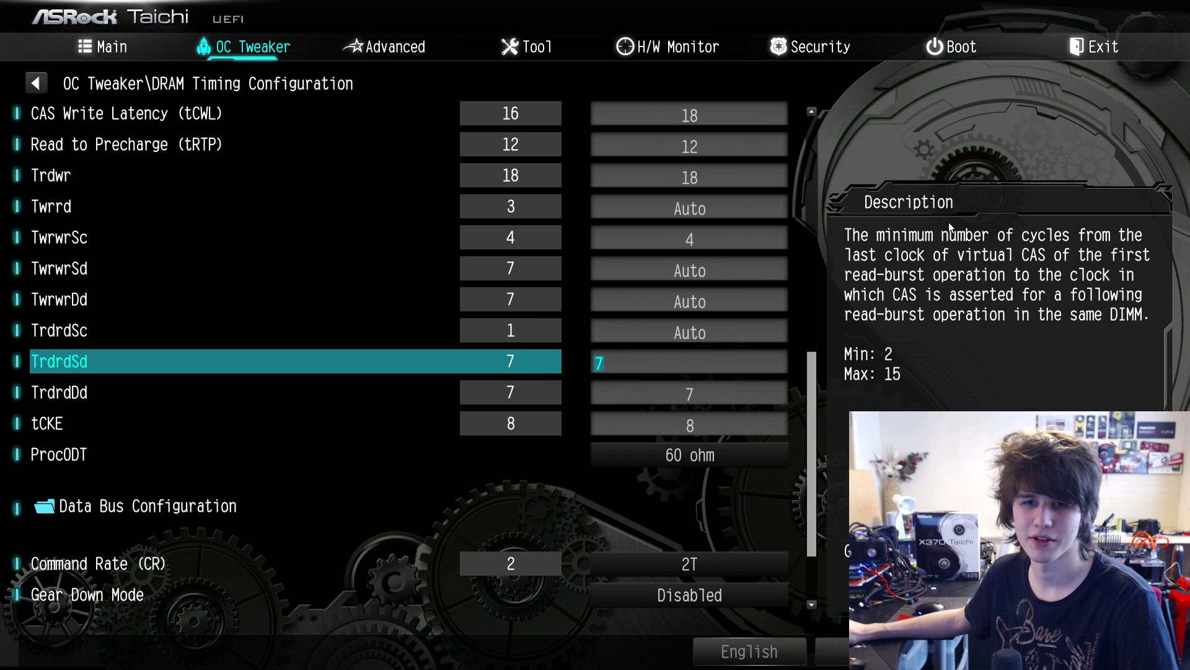
pyautogui.scroll(3)
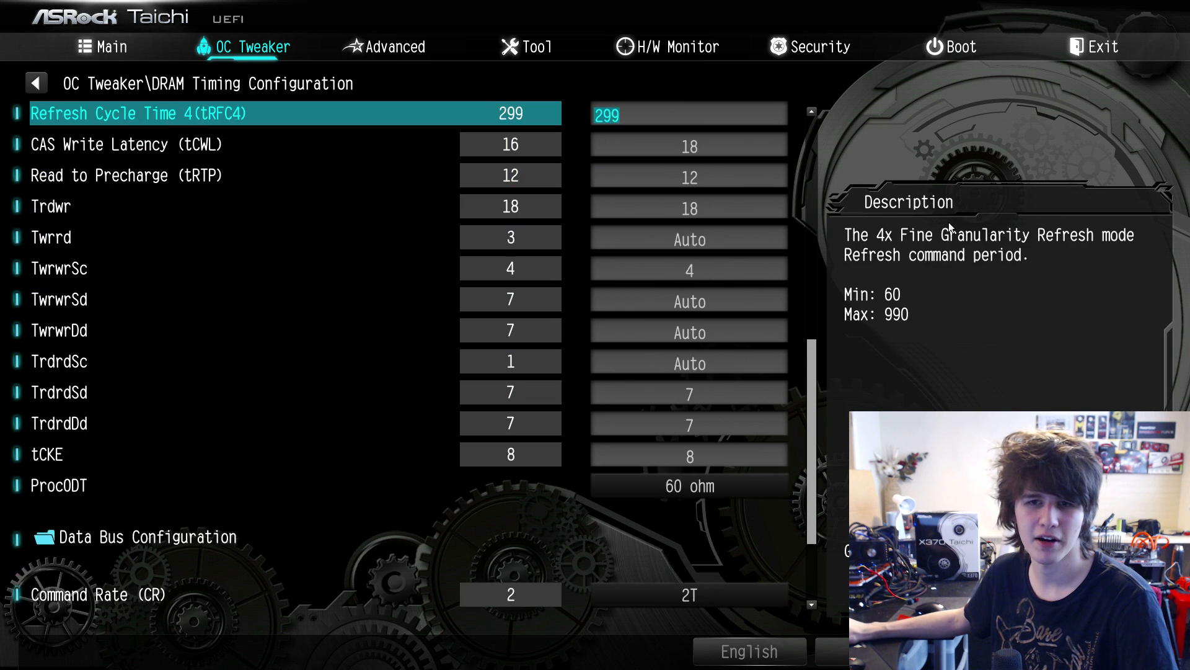
pyautogui.scroll(3)
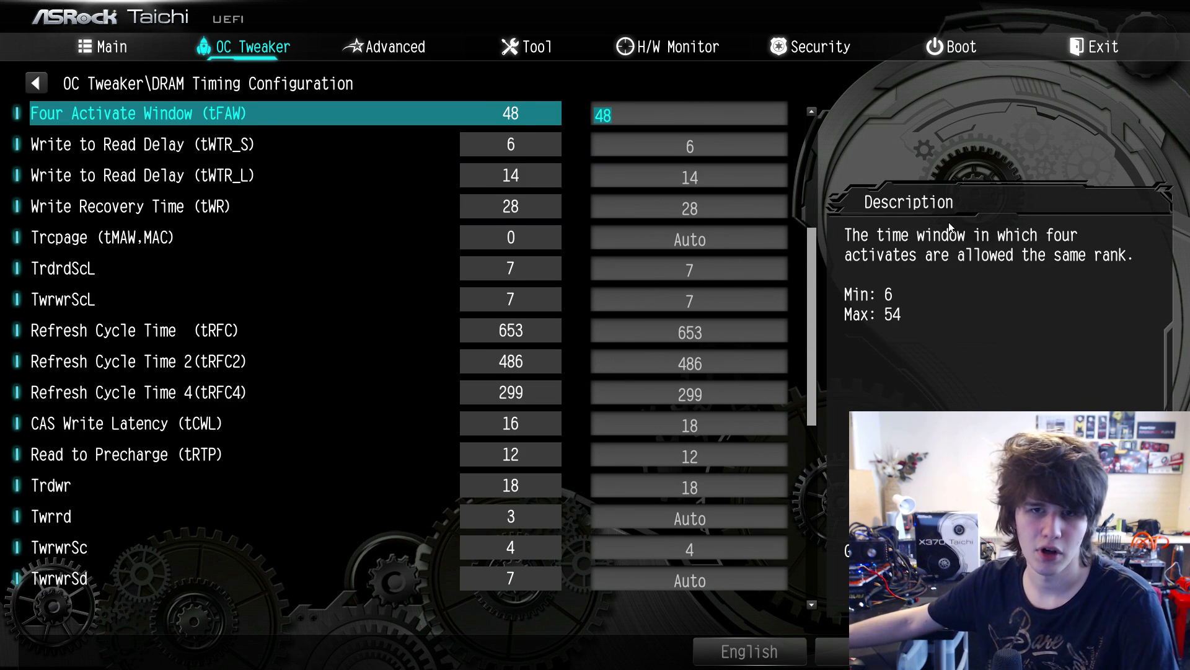